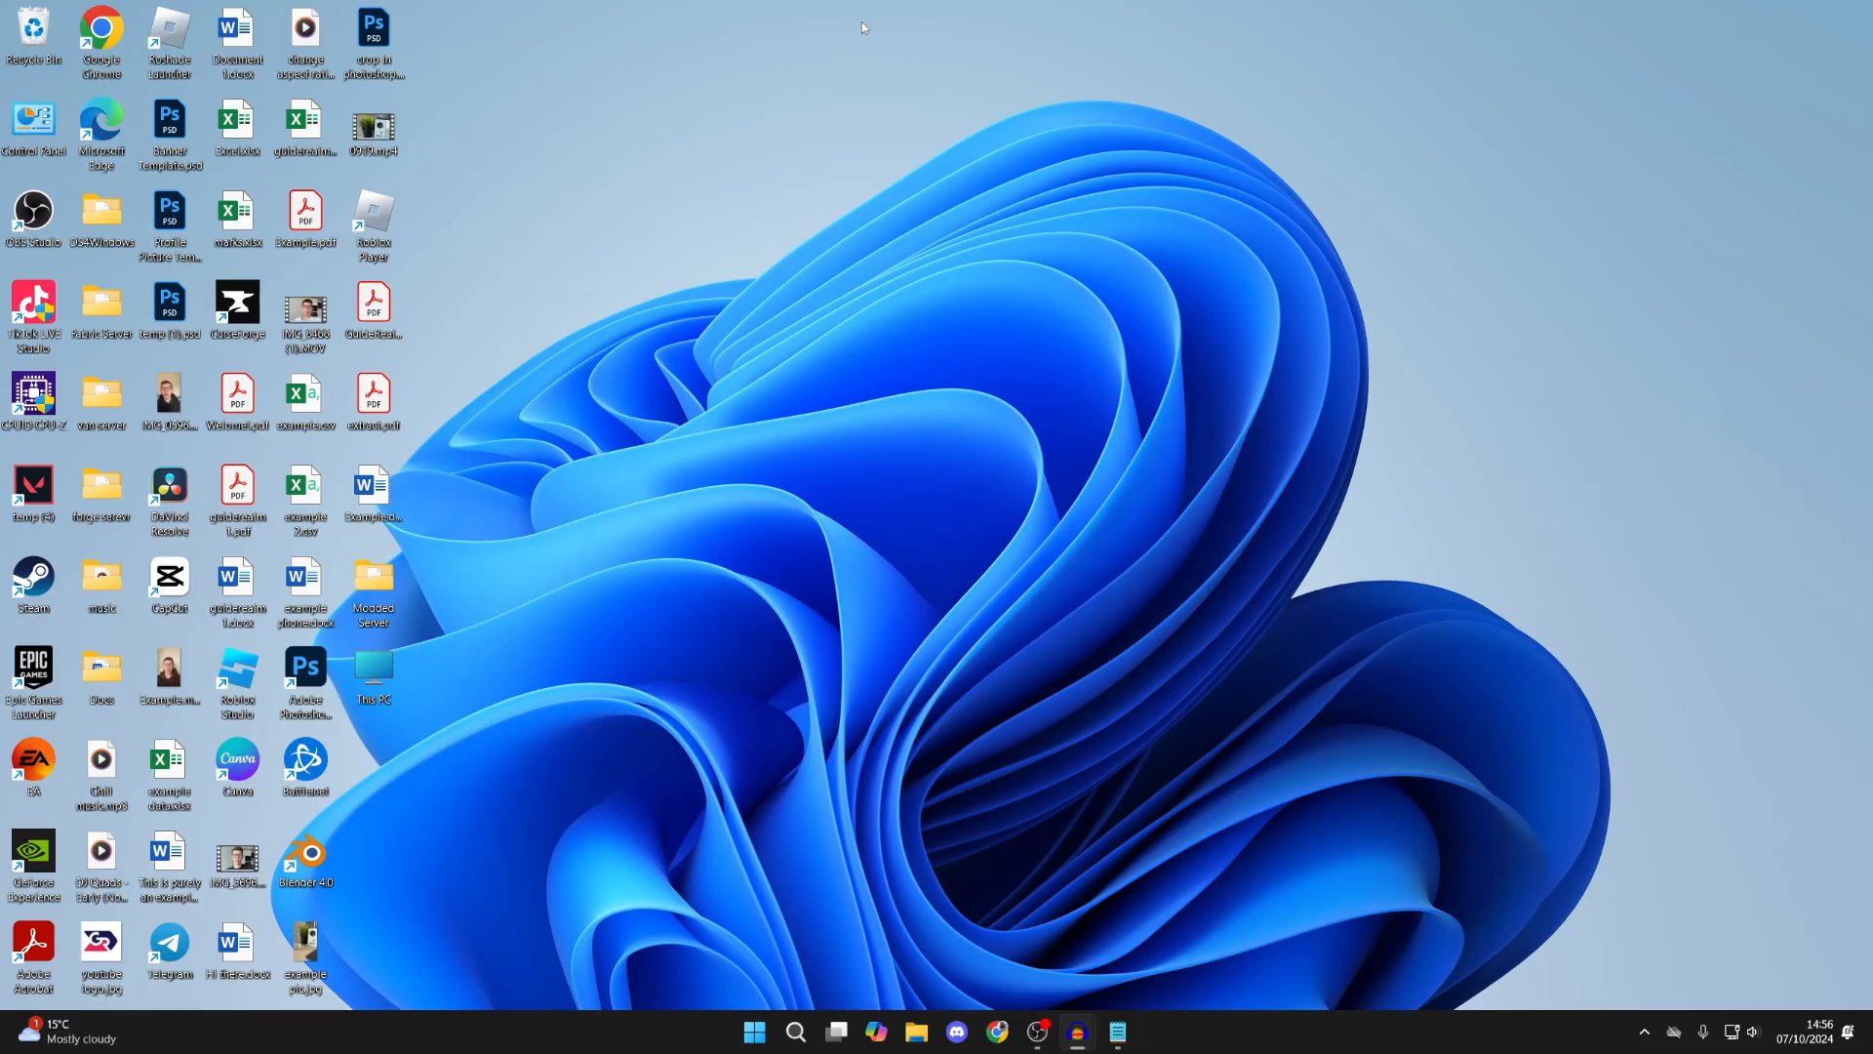
mouse_move(932, 159)
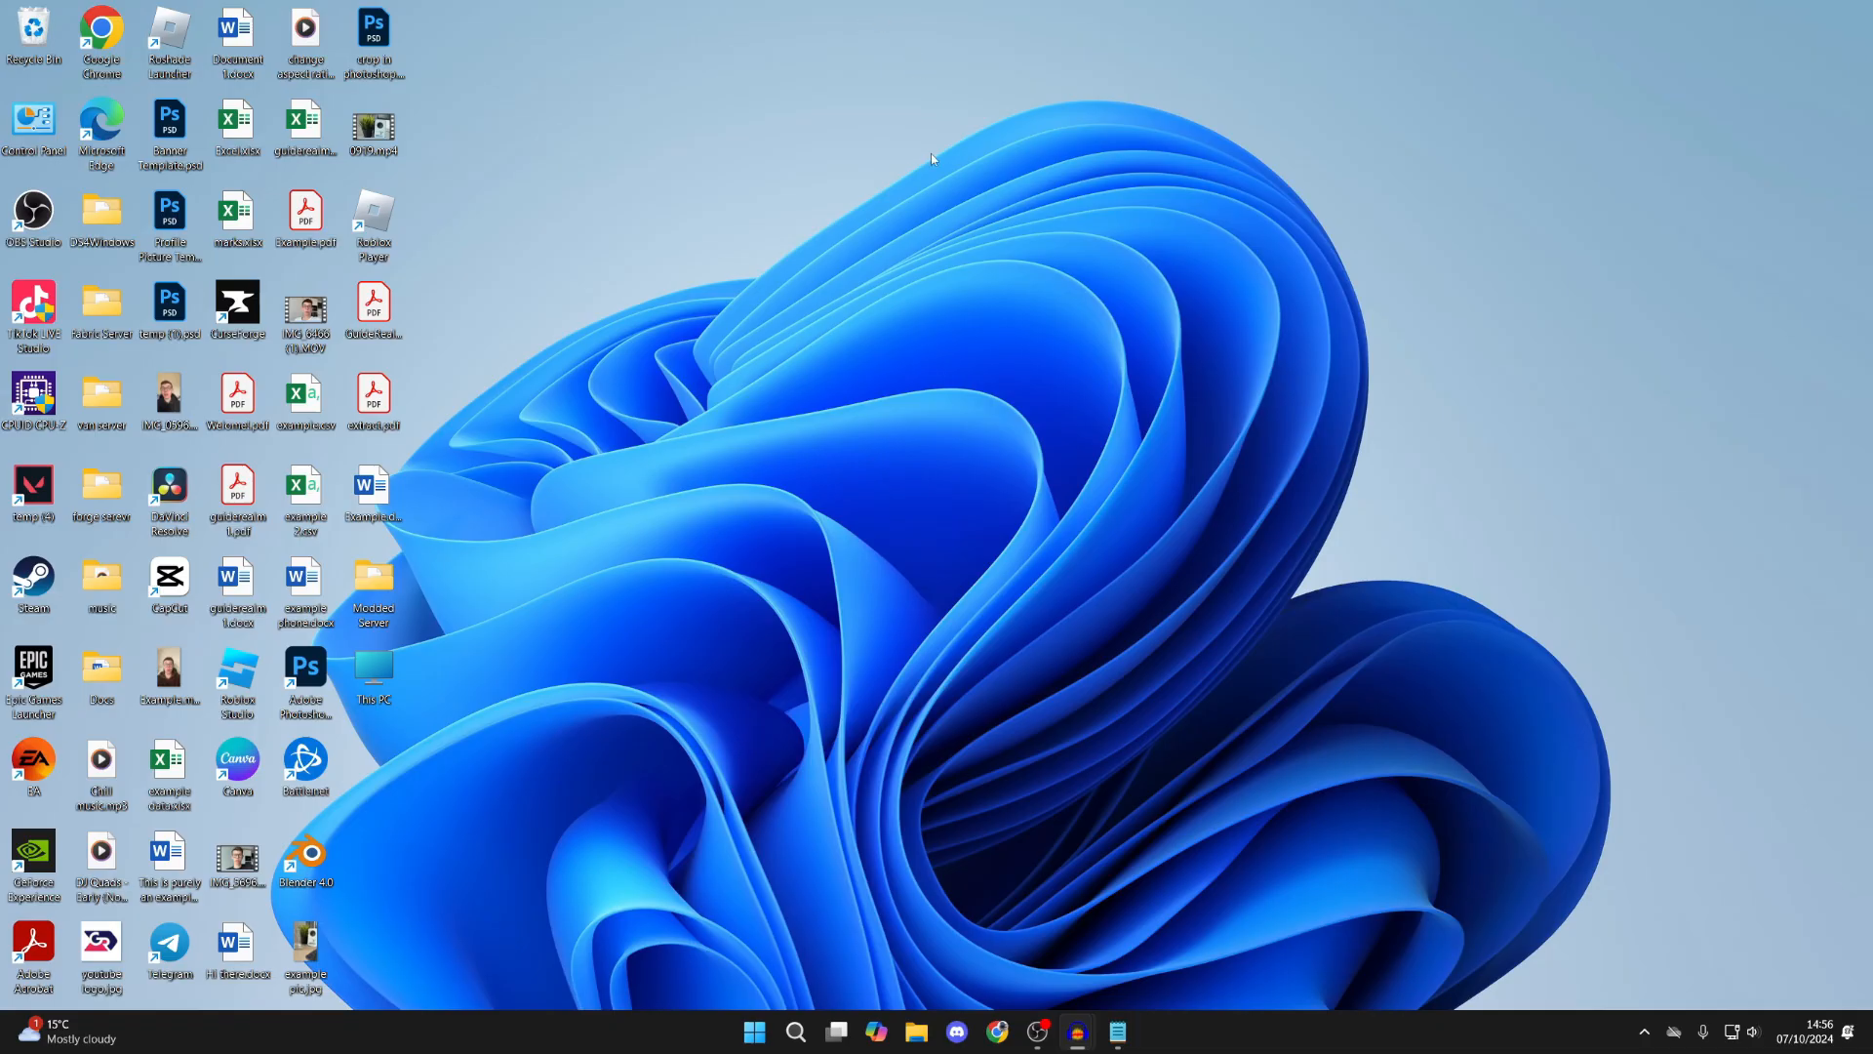
mouse_move(853, 613)
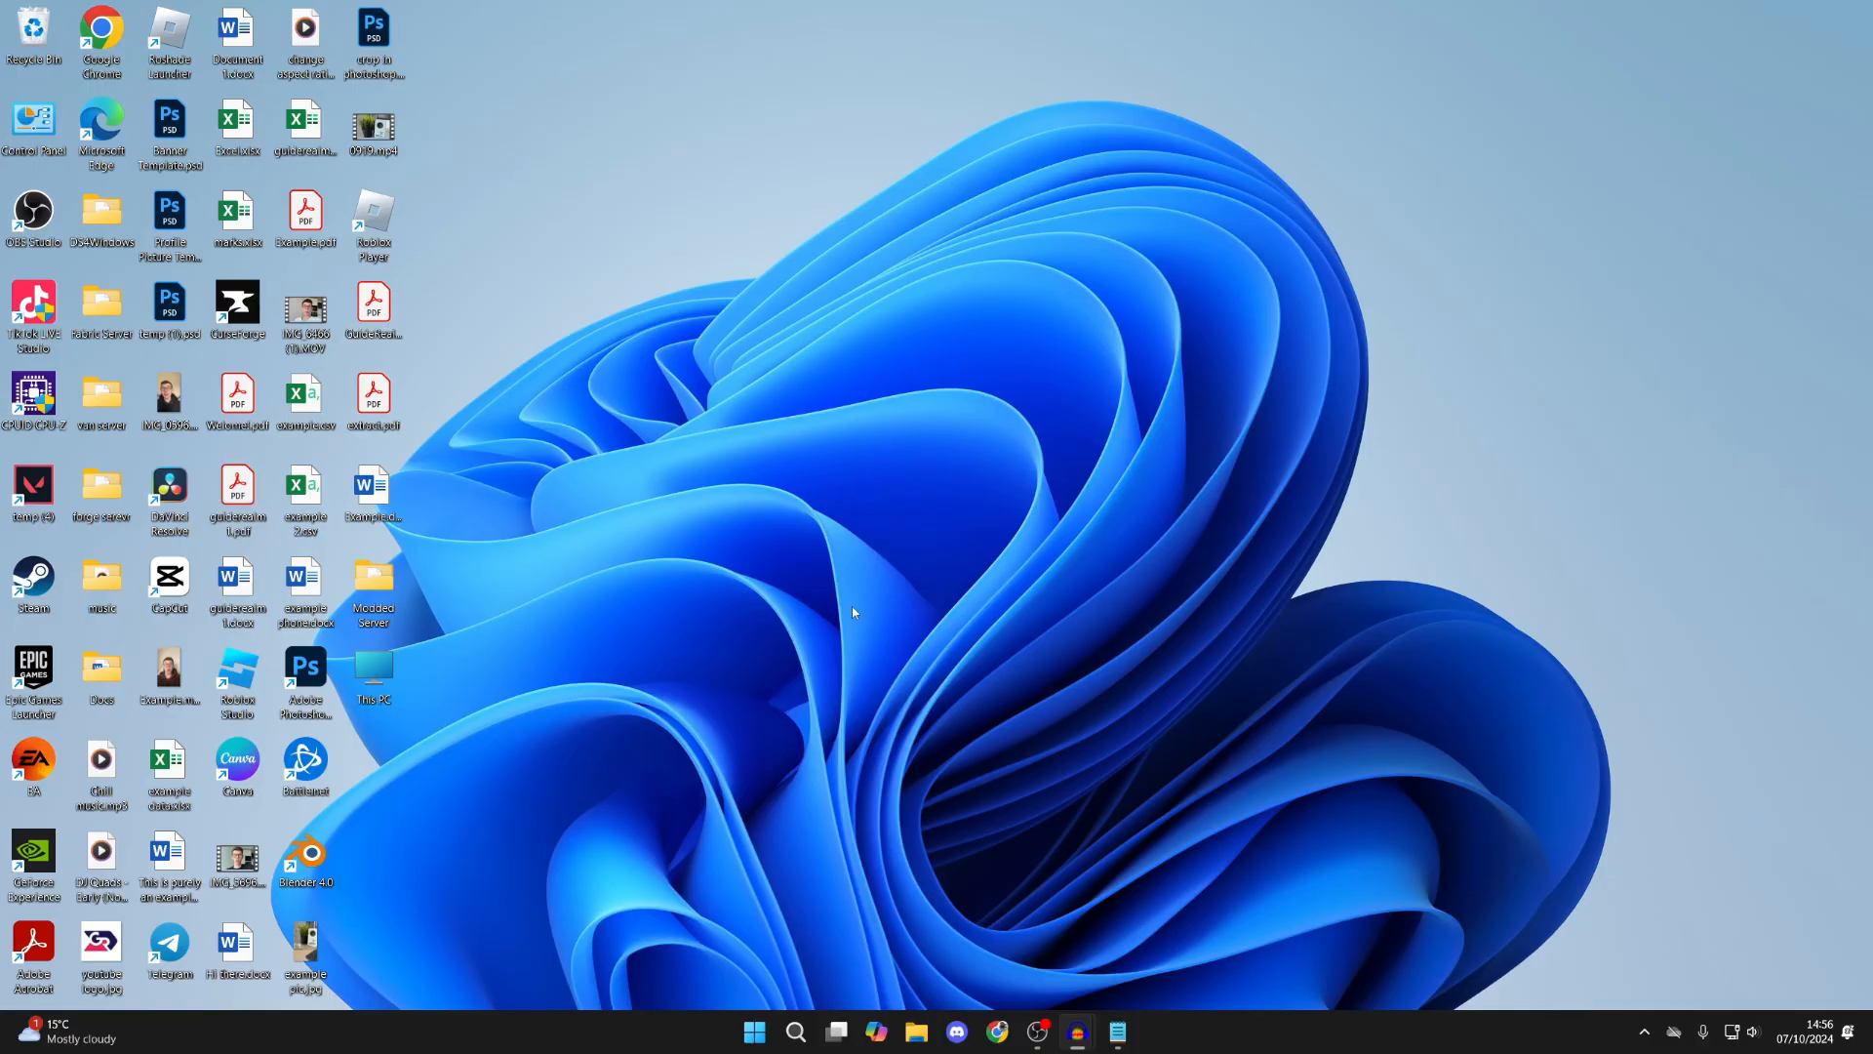
Launch Microsoft Store from Windows Search and search the store for 'lively'
left_click(795, 1032)
type("micro")
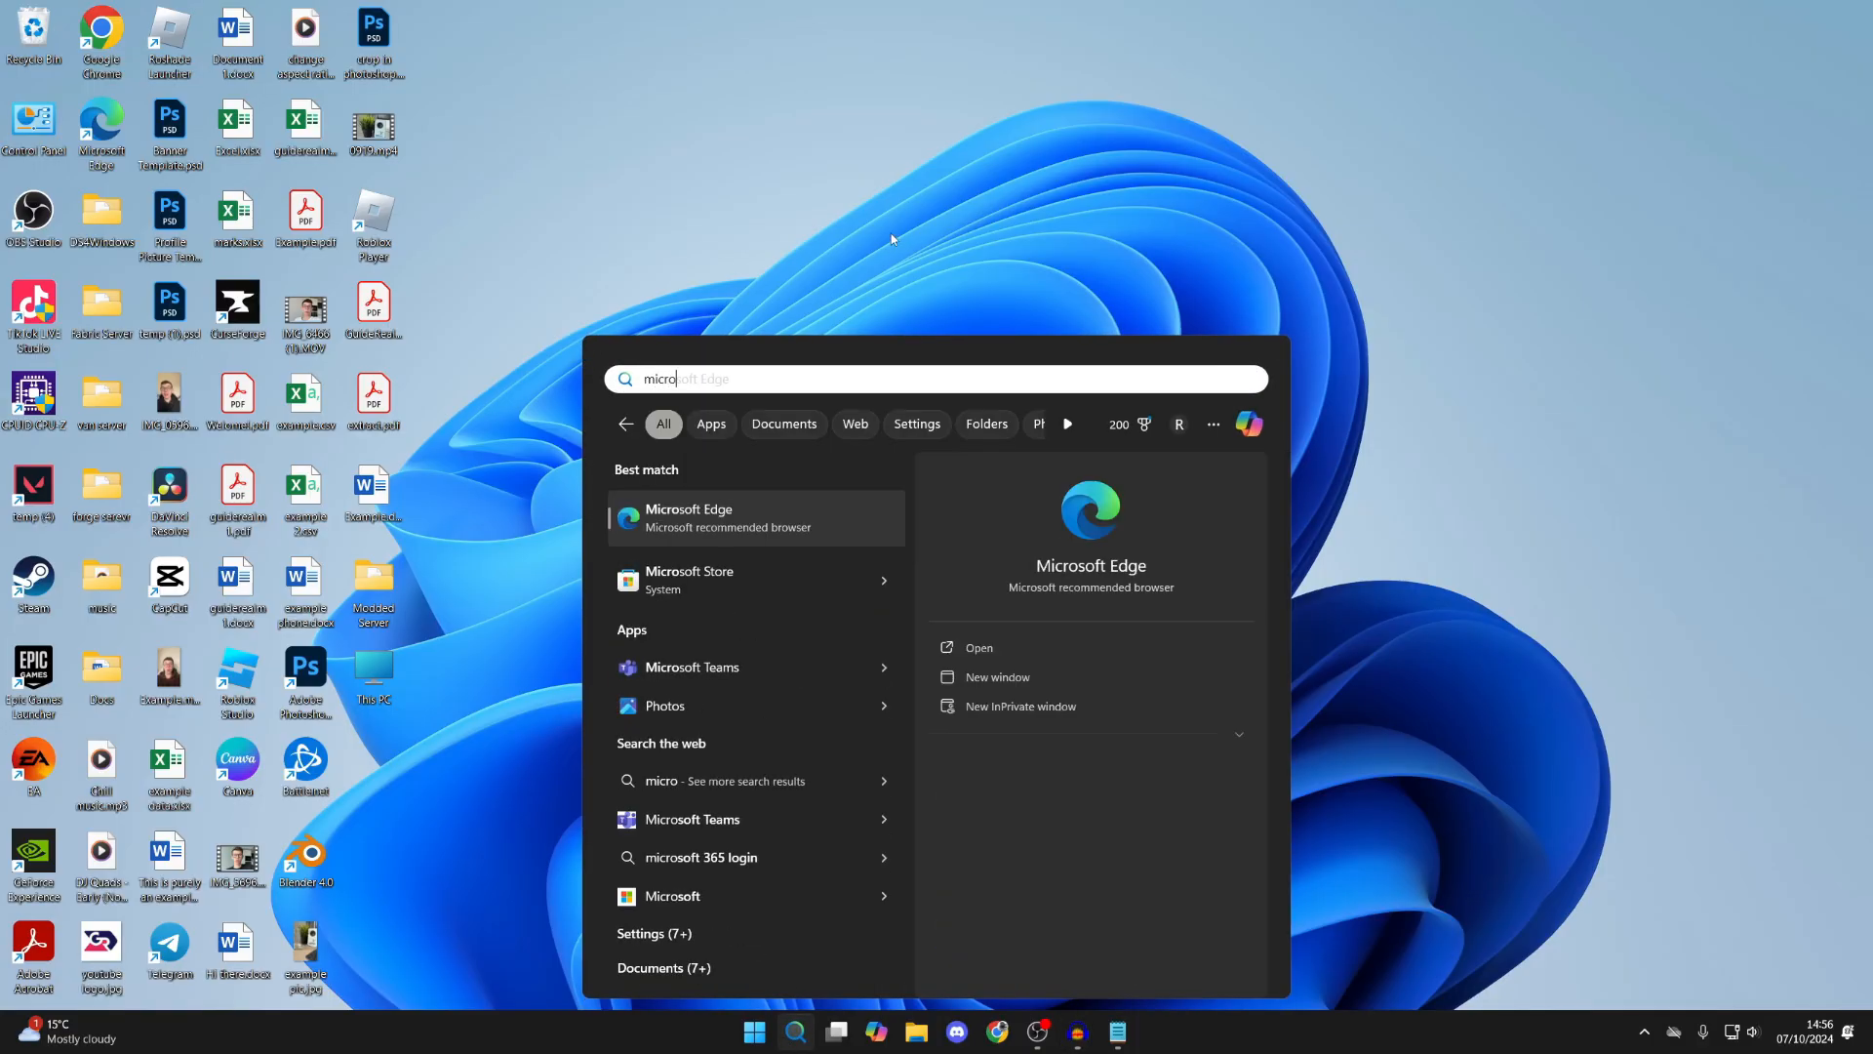
left_click(688, 580)
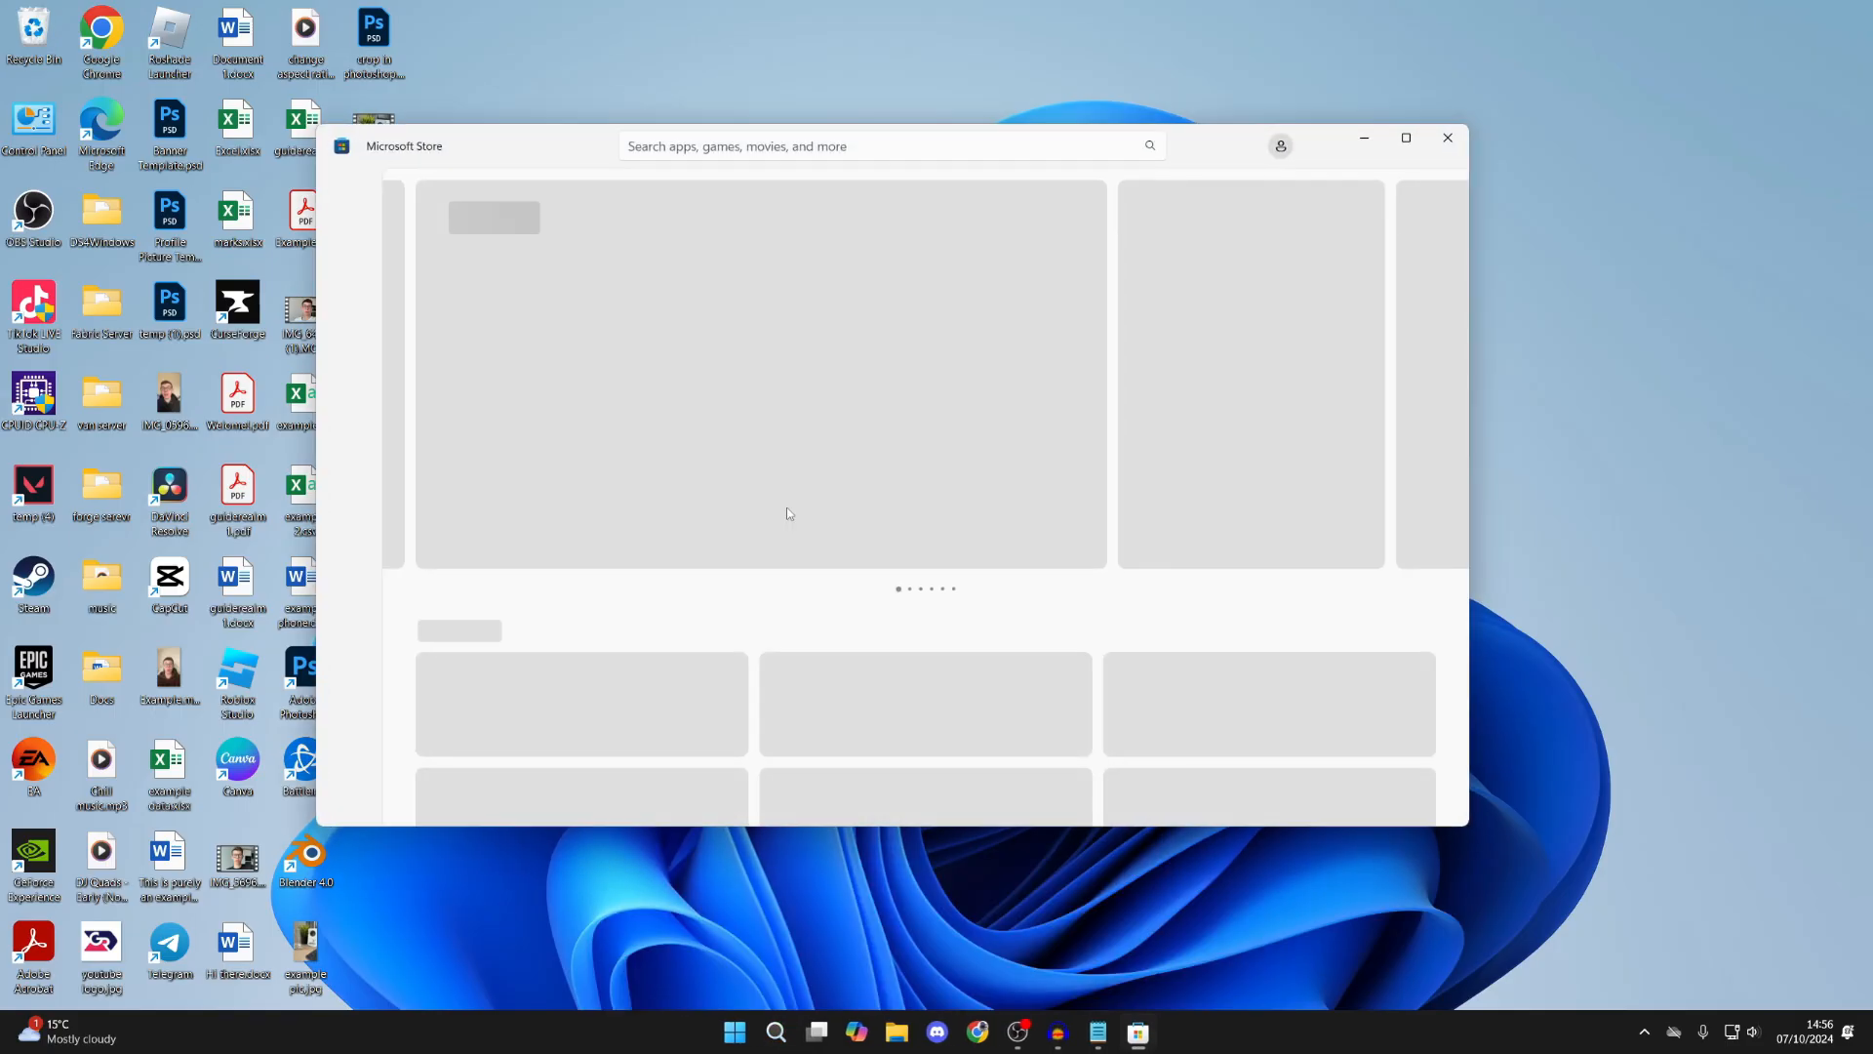
left_click(836, 146)
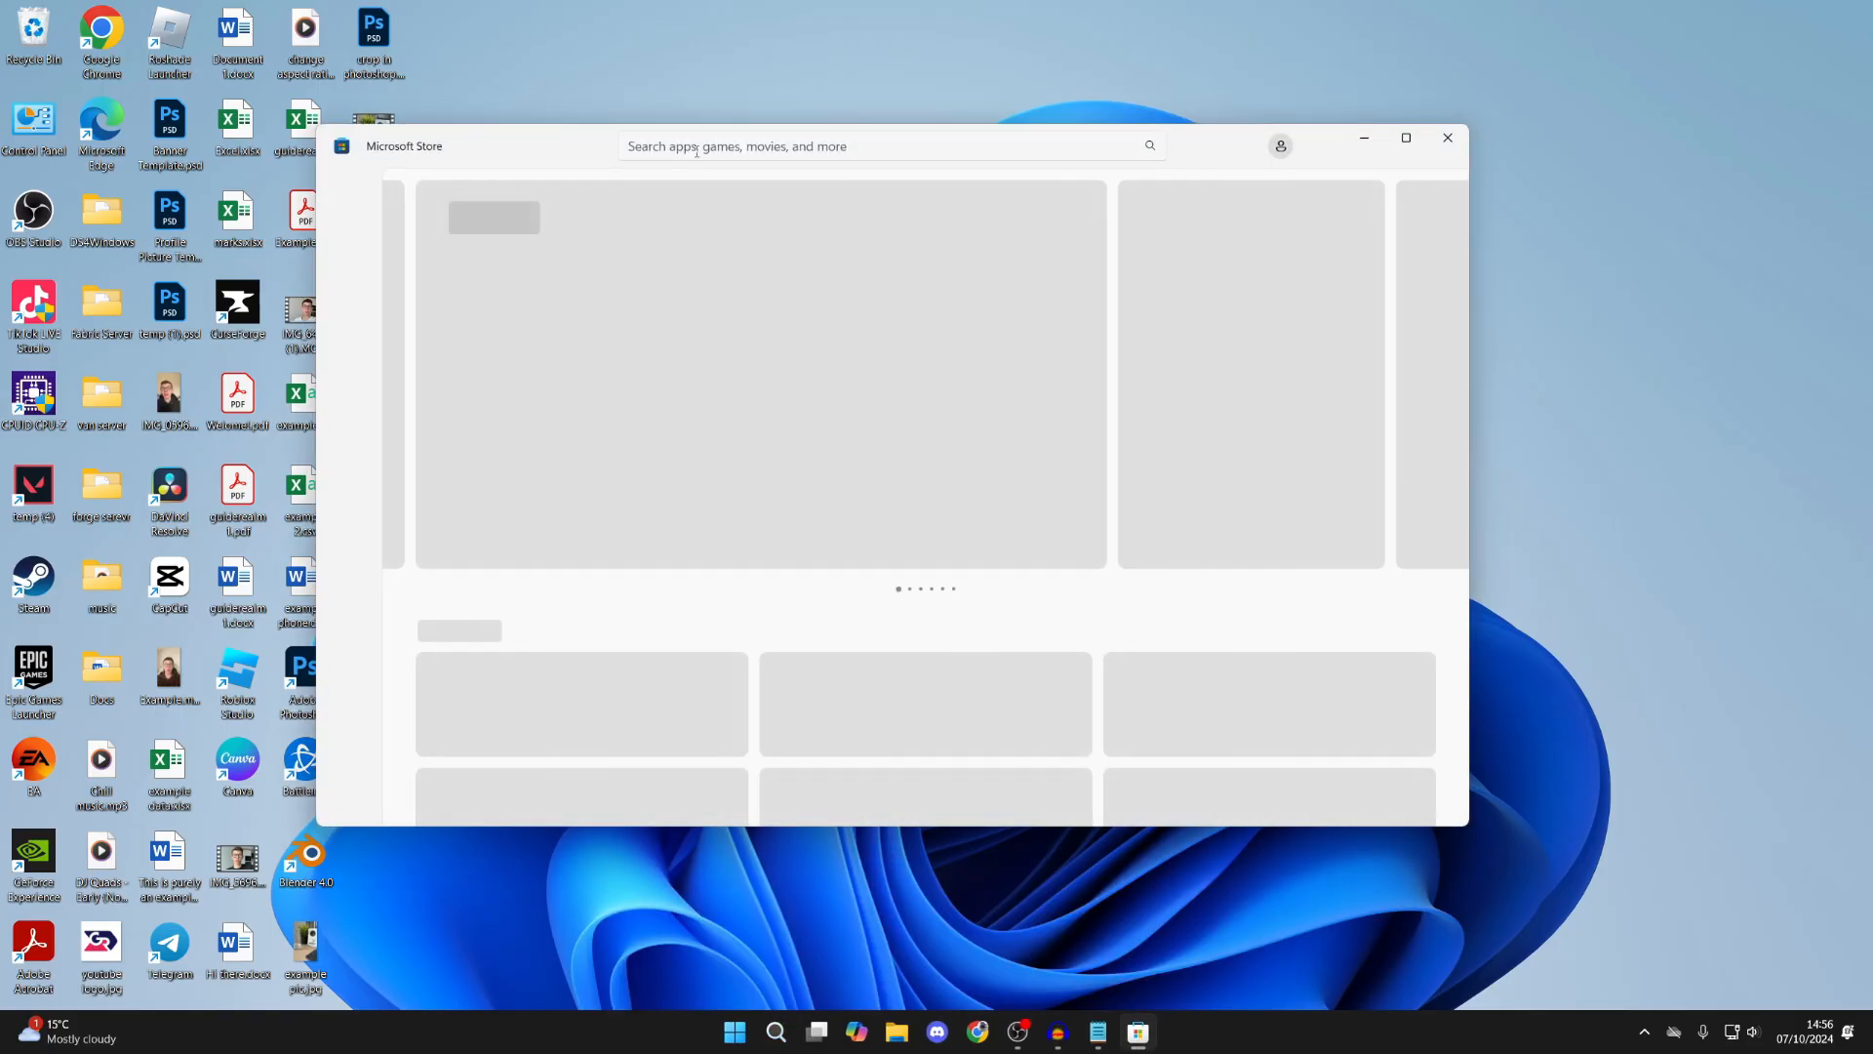
type("lively")
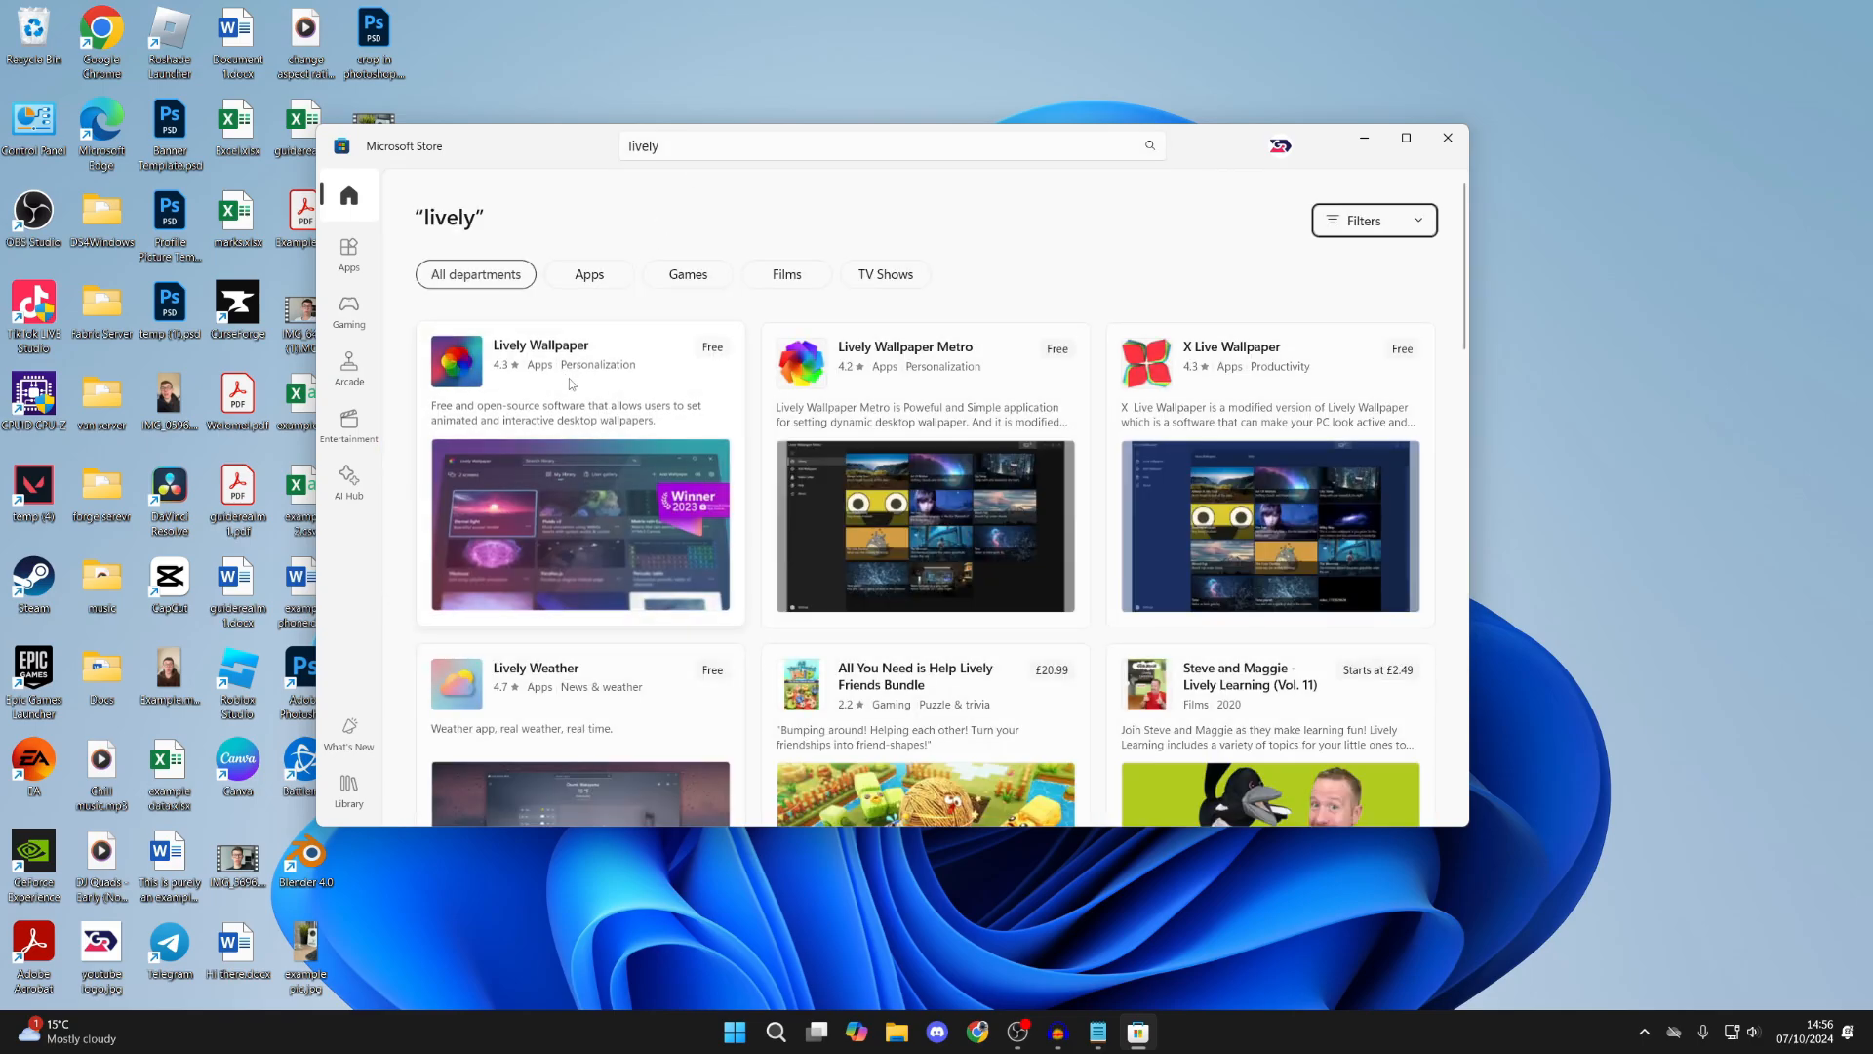
Get the free Lively Wallpaper app from its Store listing and open it after installing
left_click(539, 345)
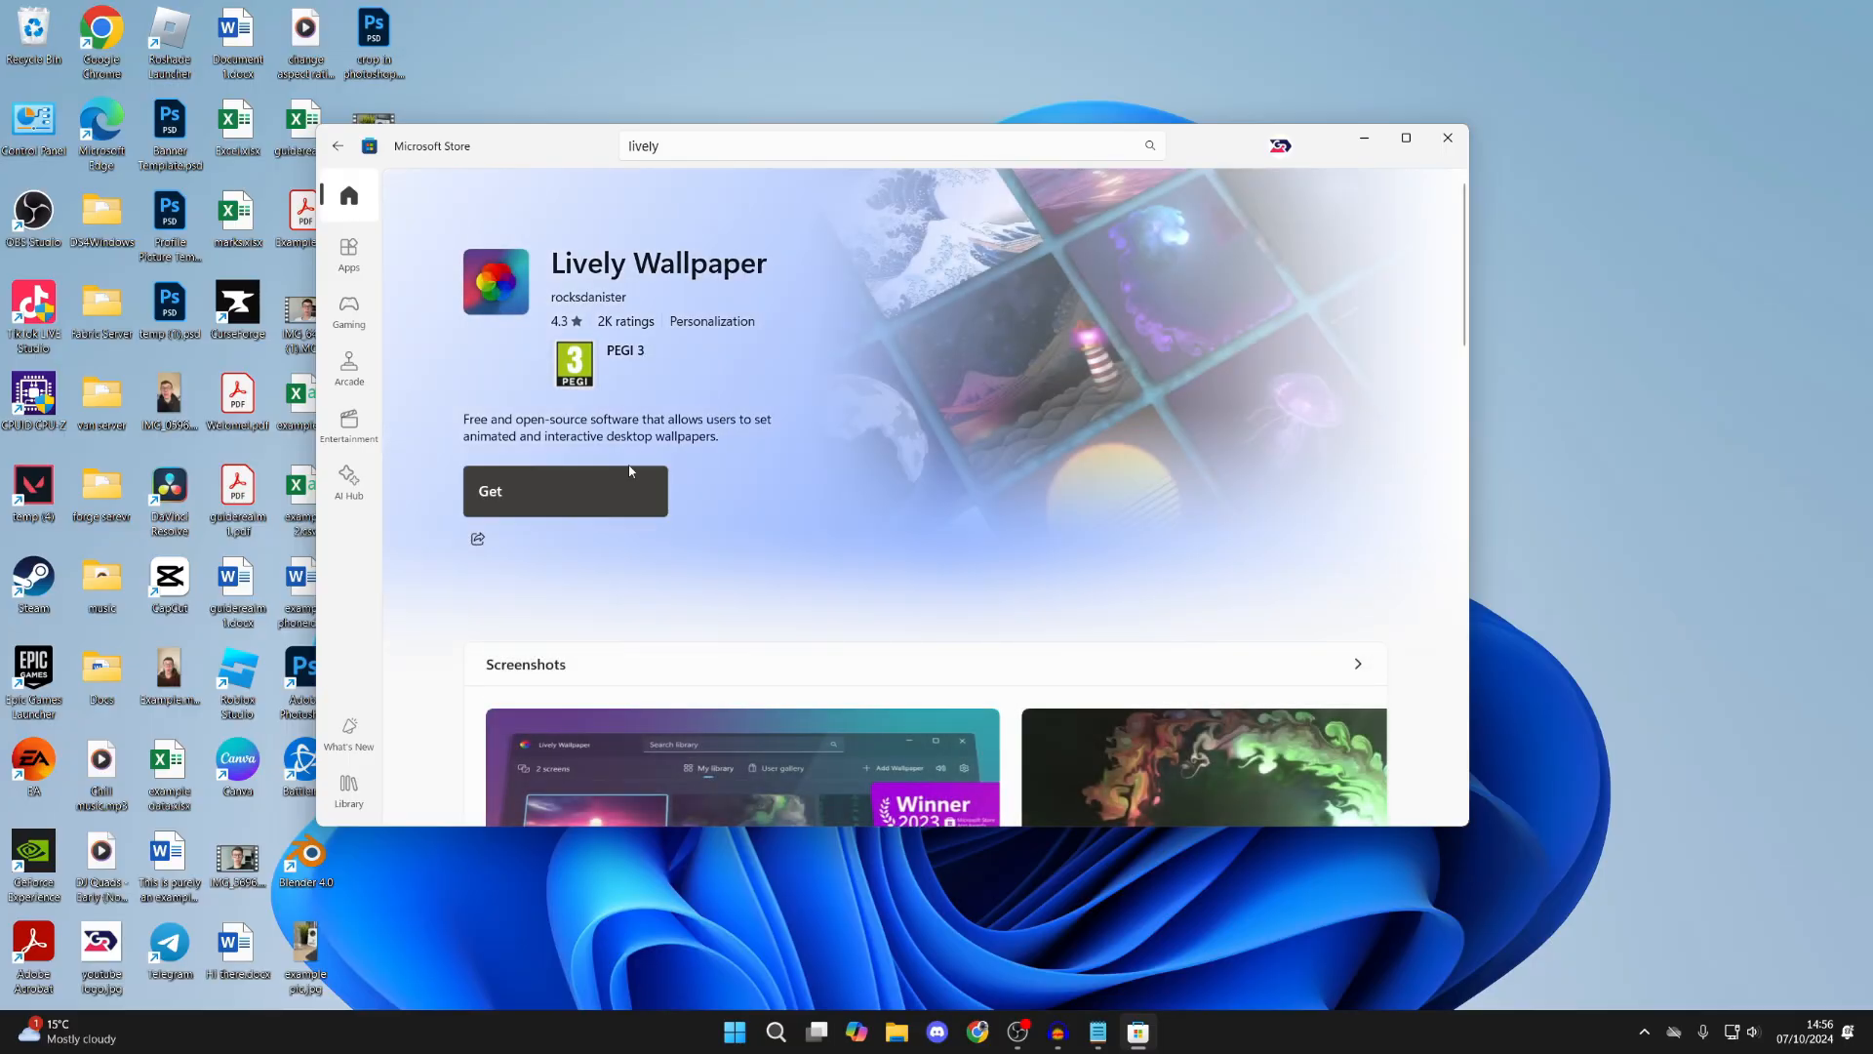
left_click(565, 491)
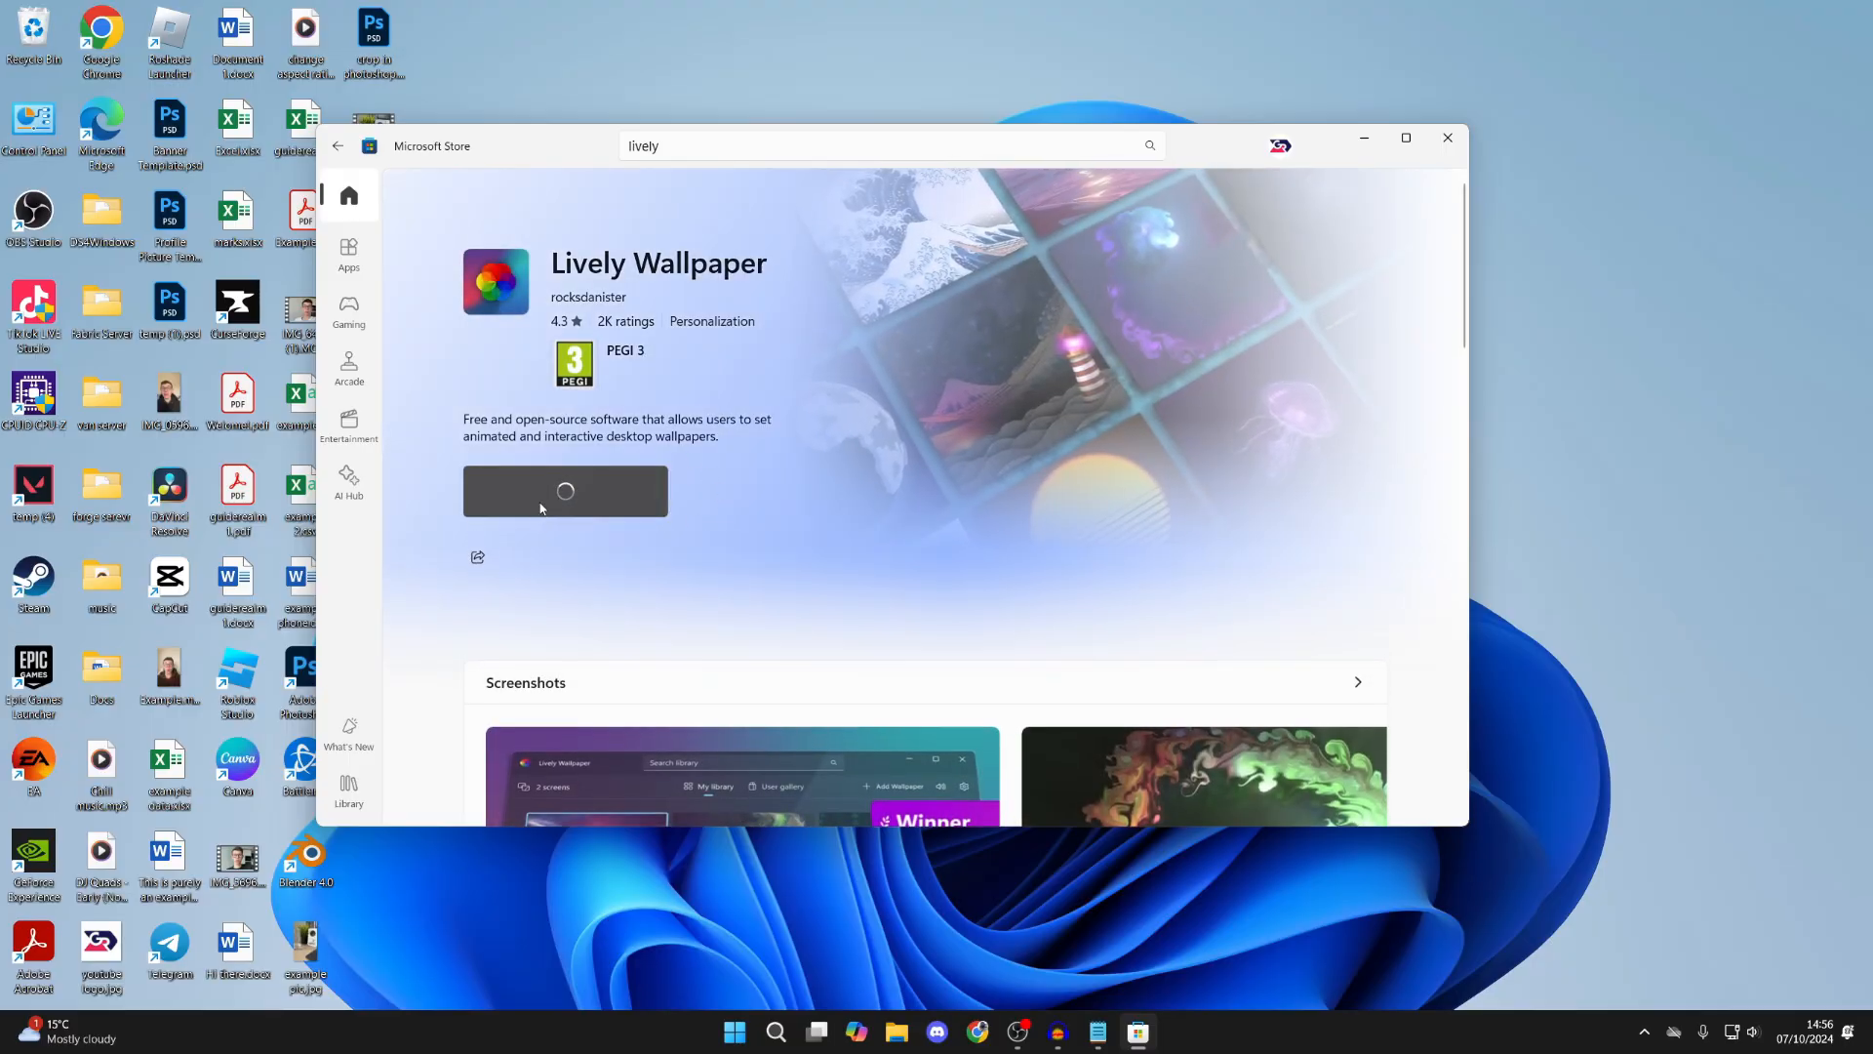
left_click(565, 490)
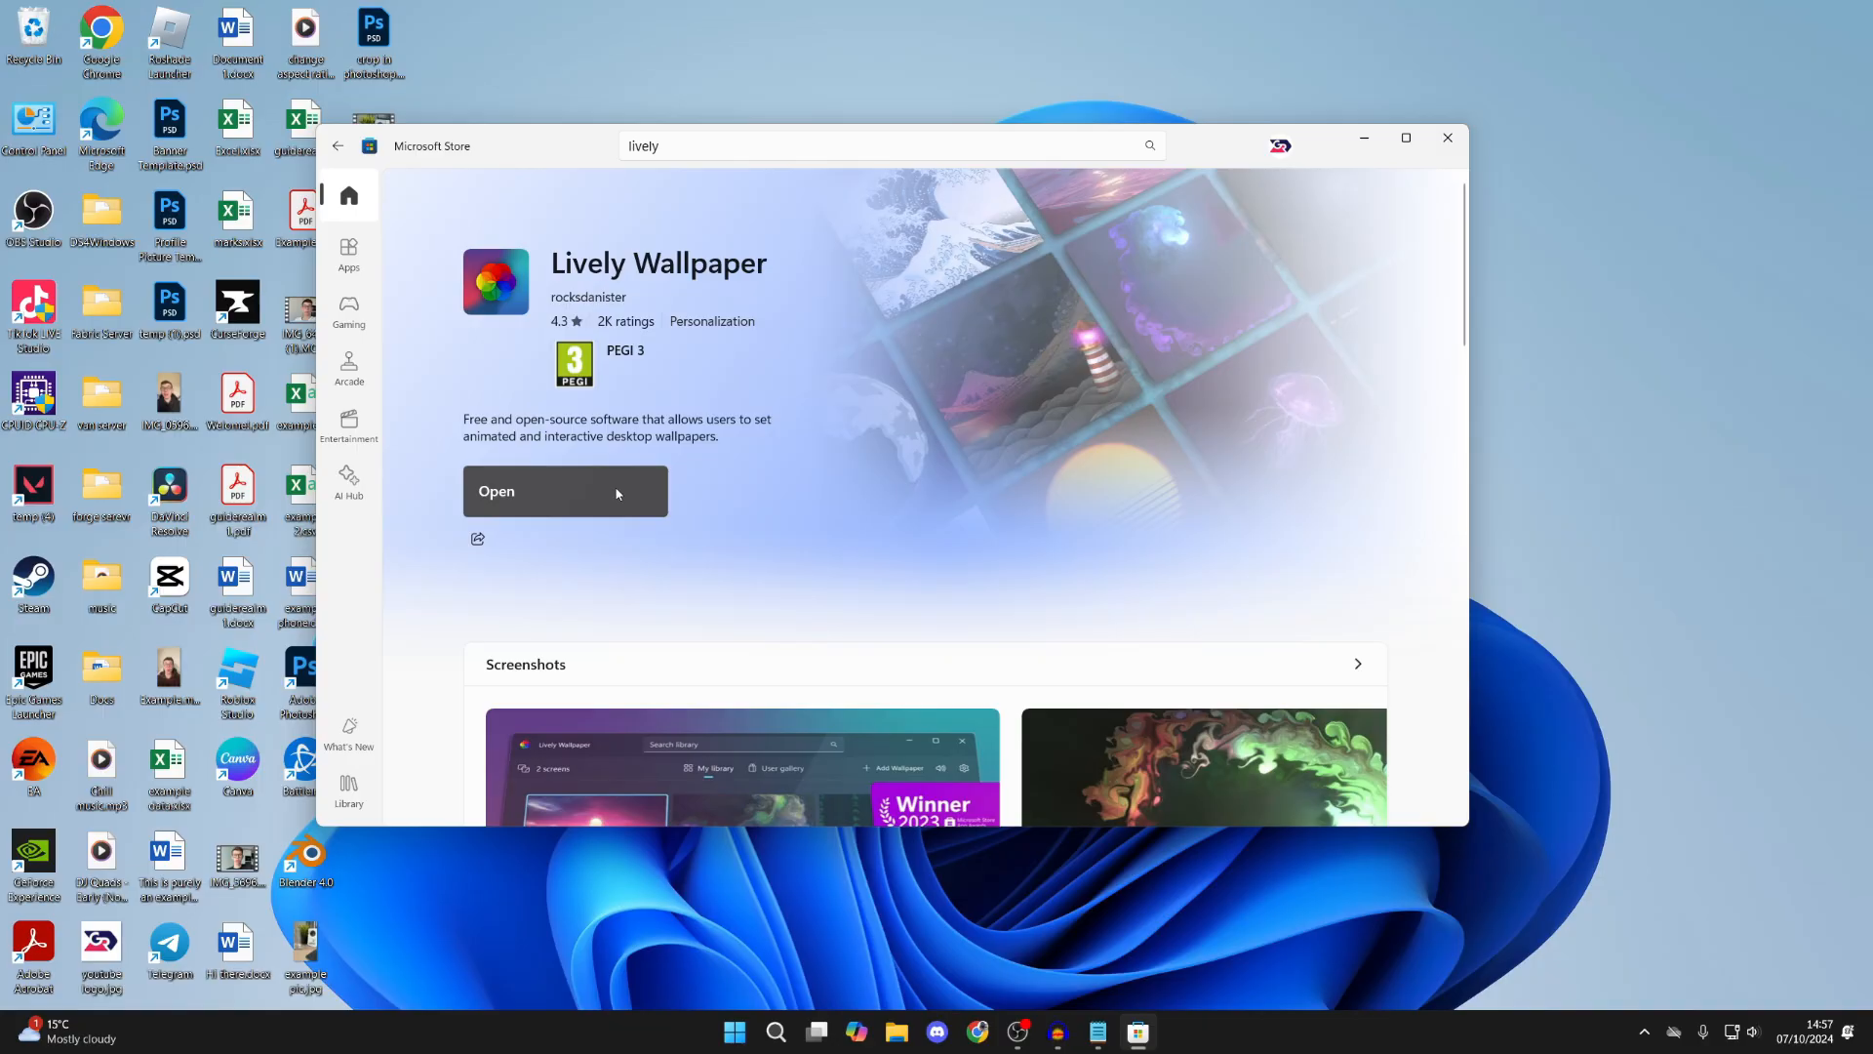
left_click(565, 490)
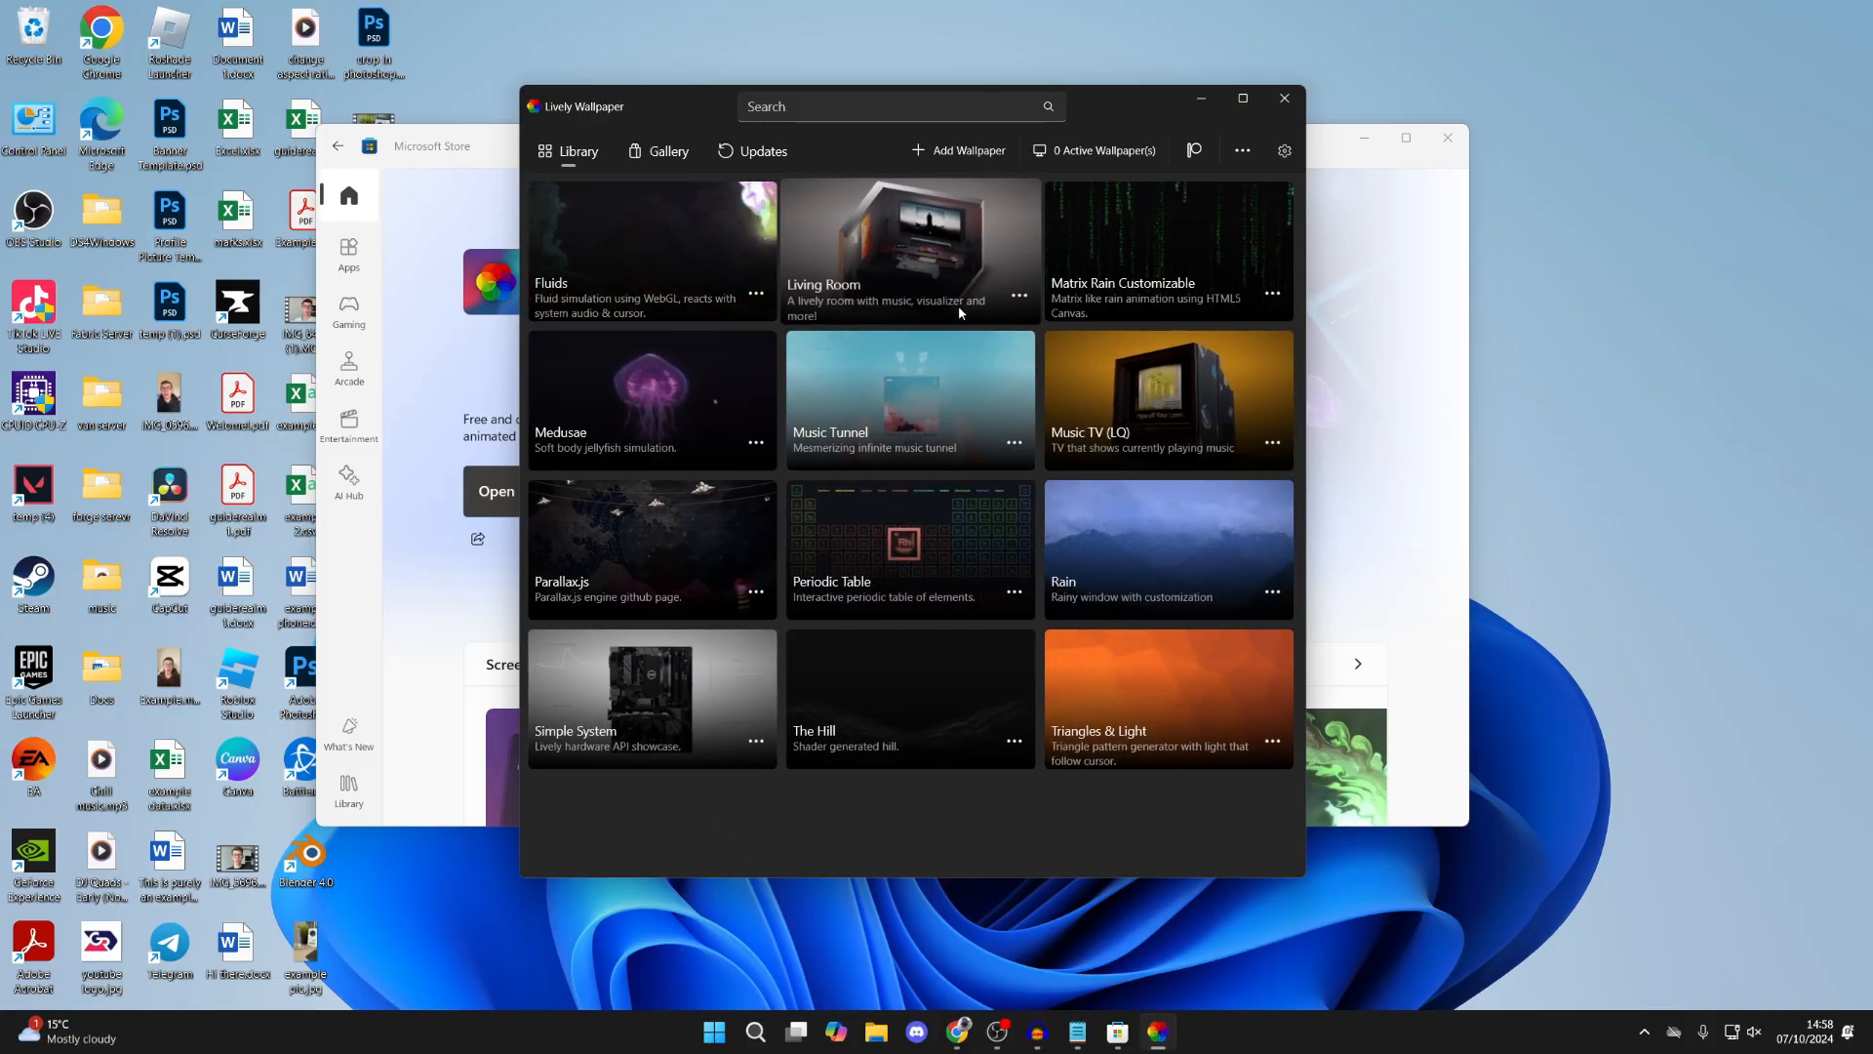
mouse_move(858, 738)
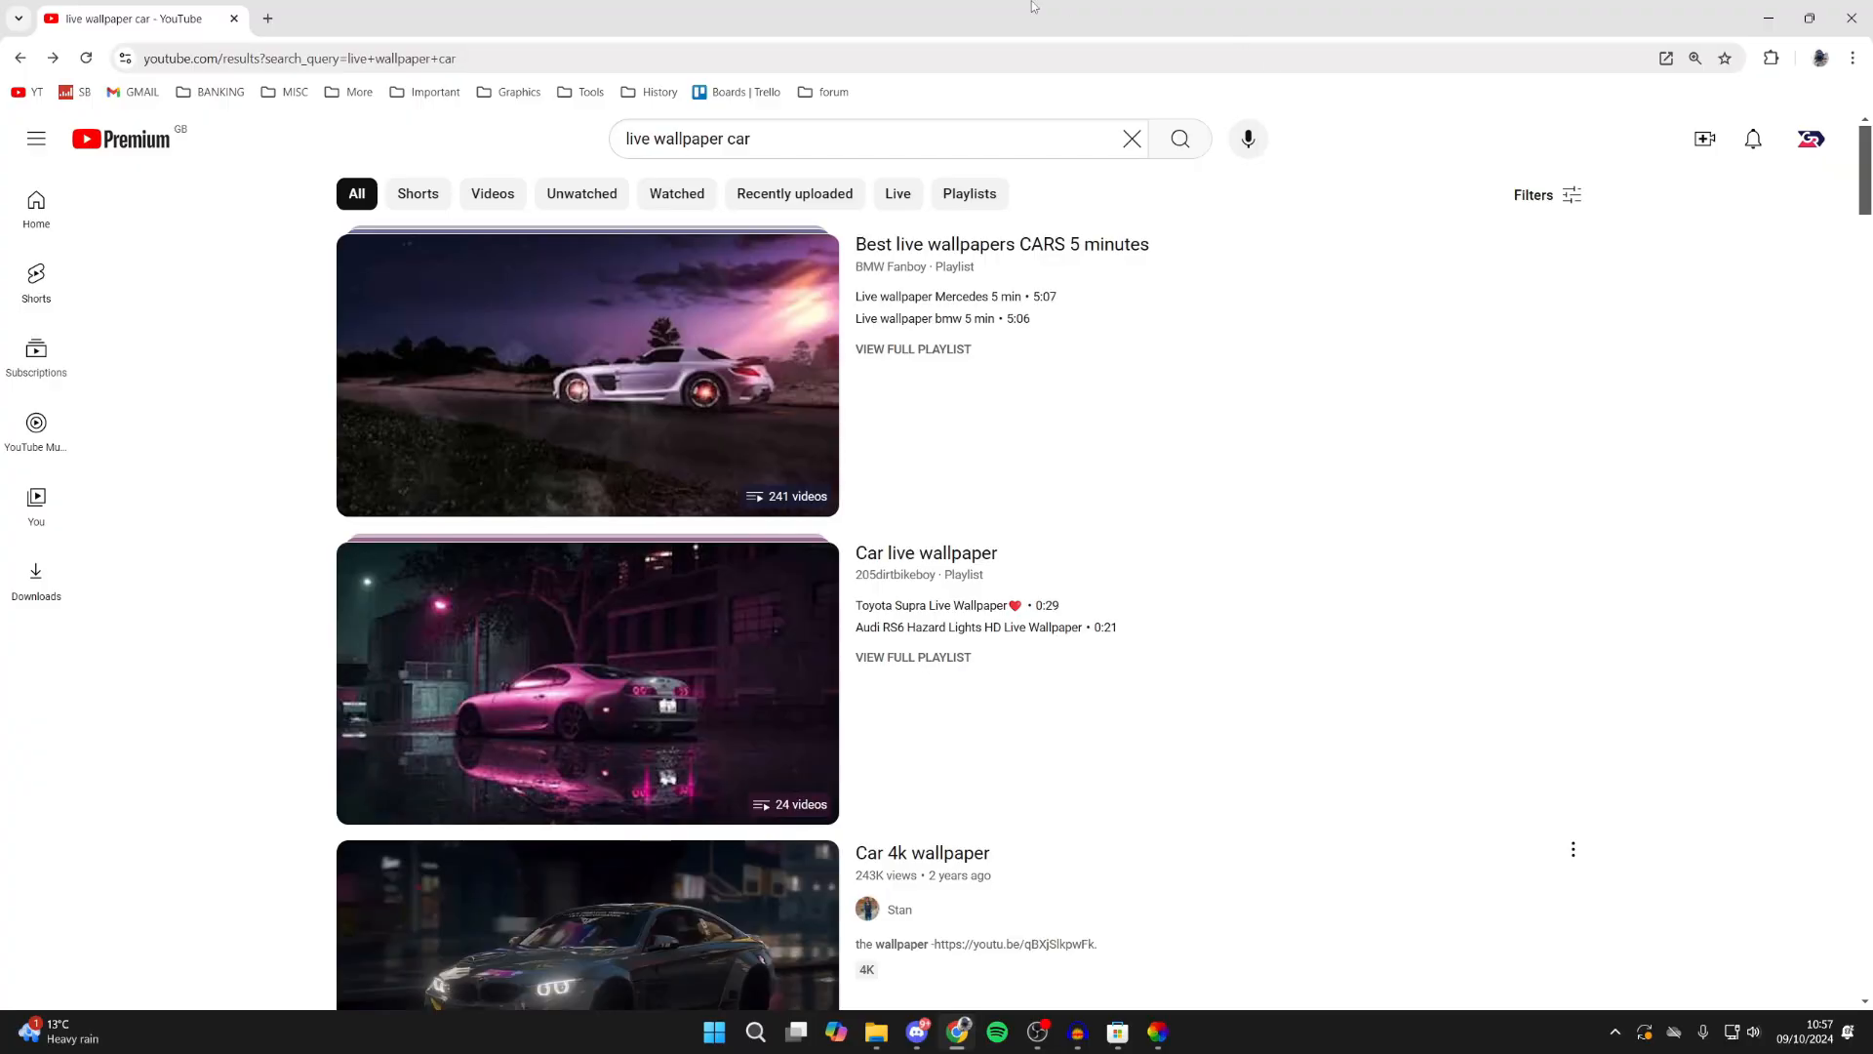
mouse_move(586, 373)
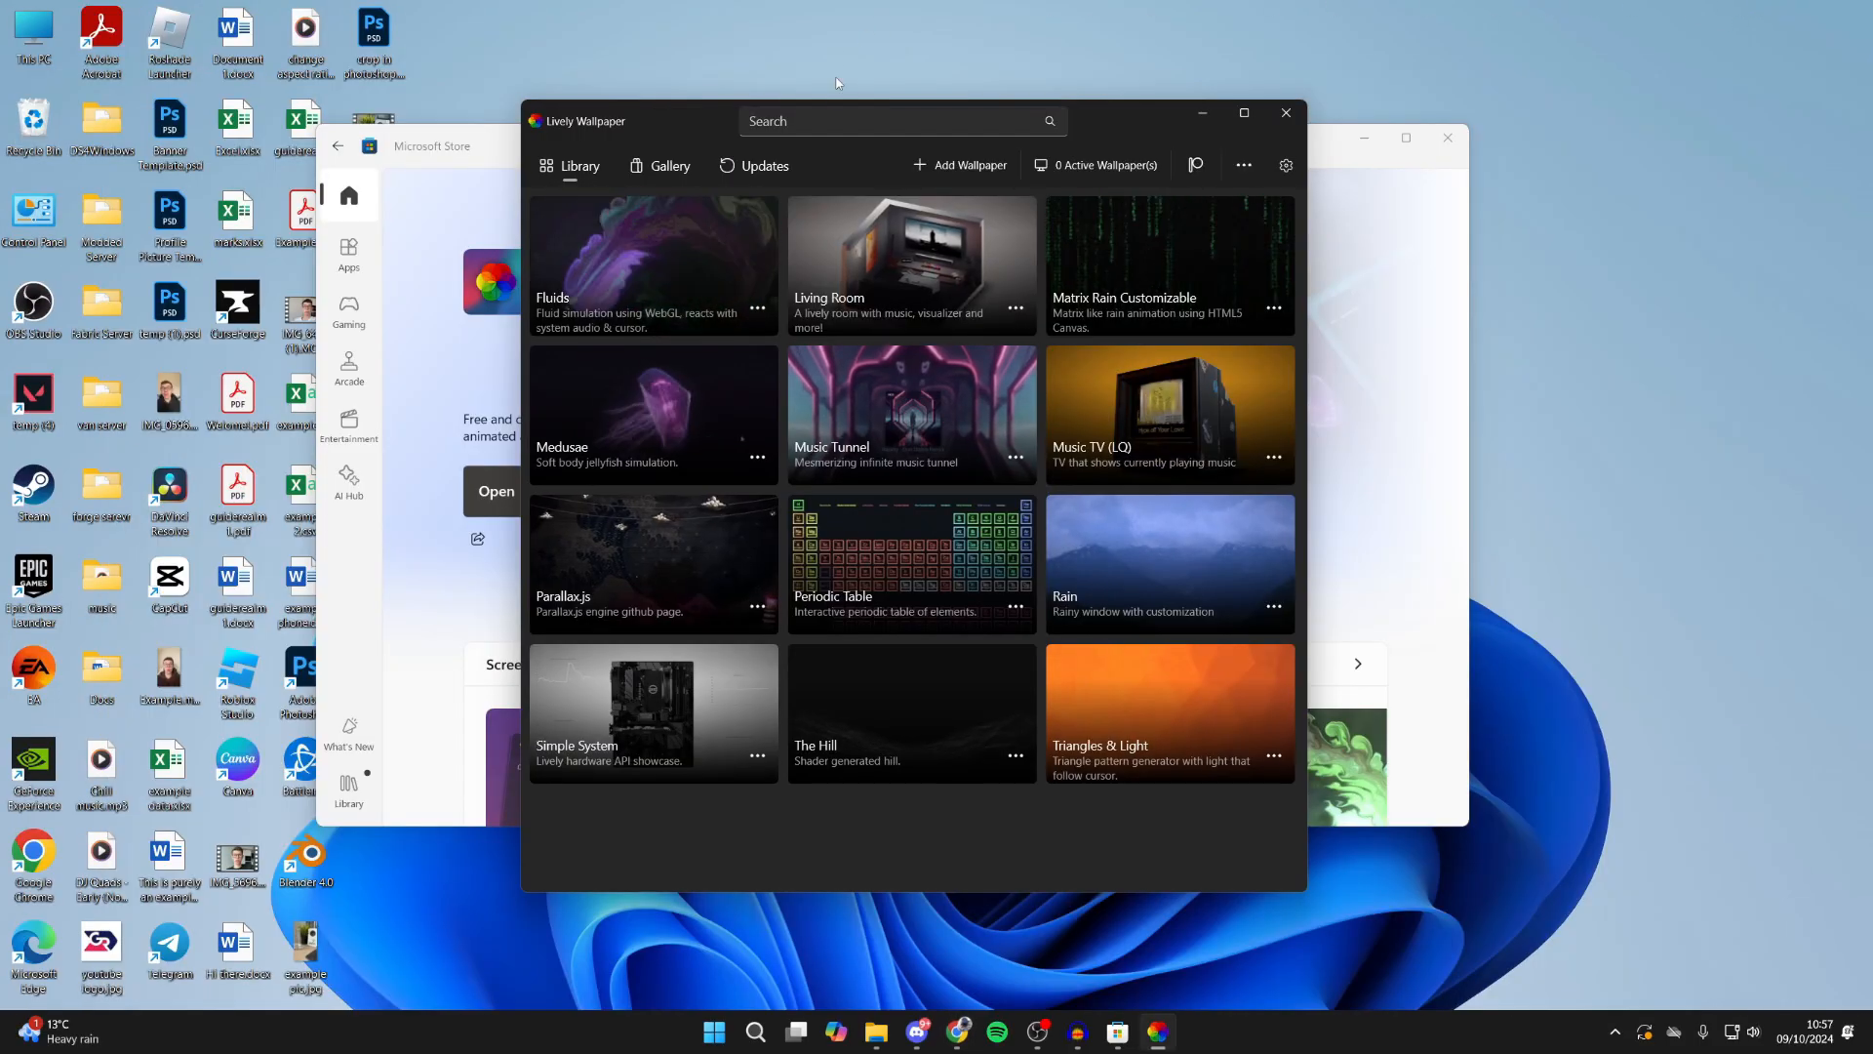
Add a new wallpaper from the pasted YouTube car video URL
left_click(968, 165)
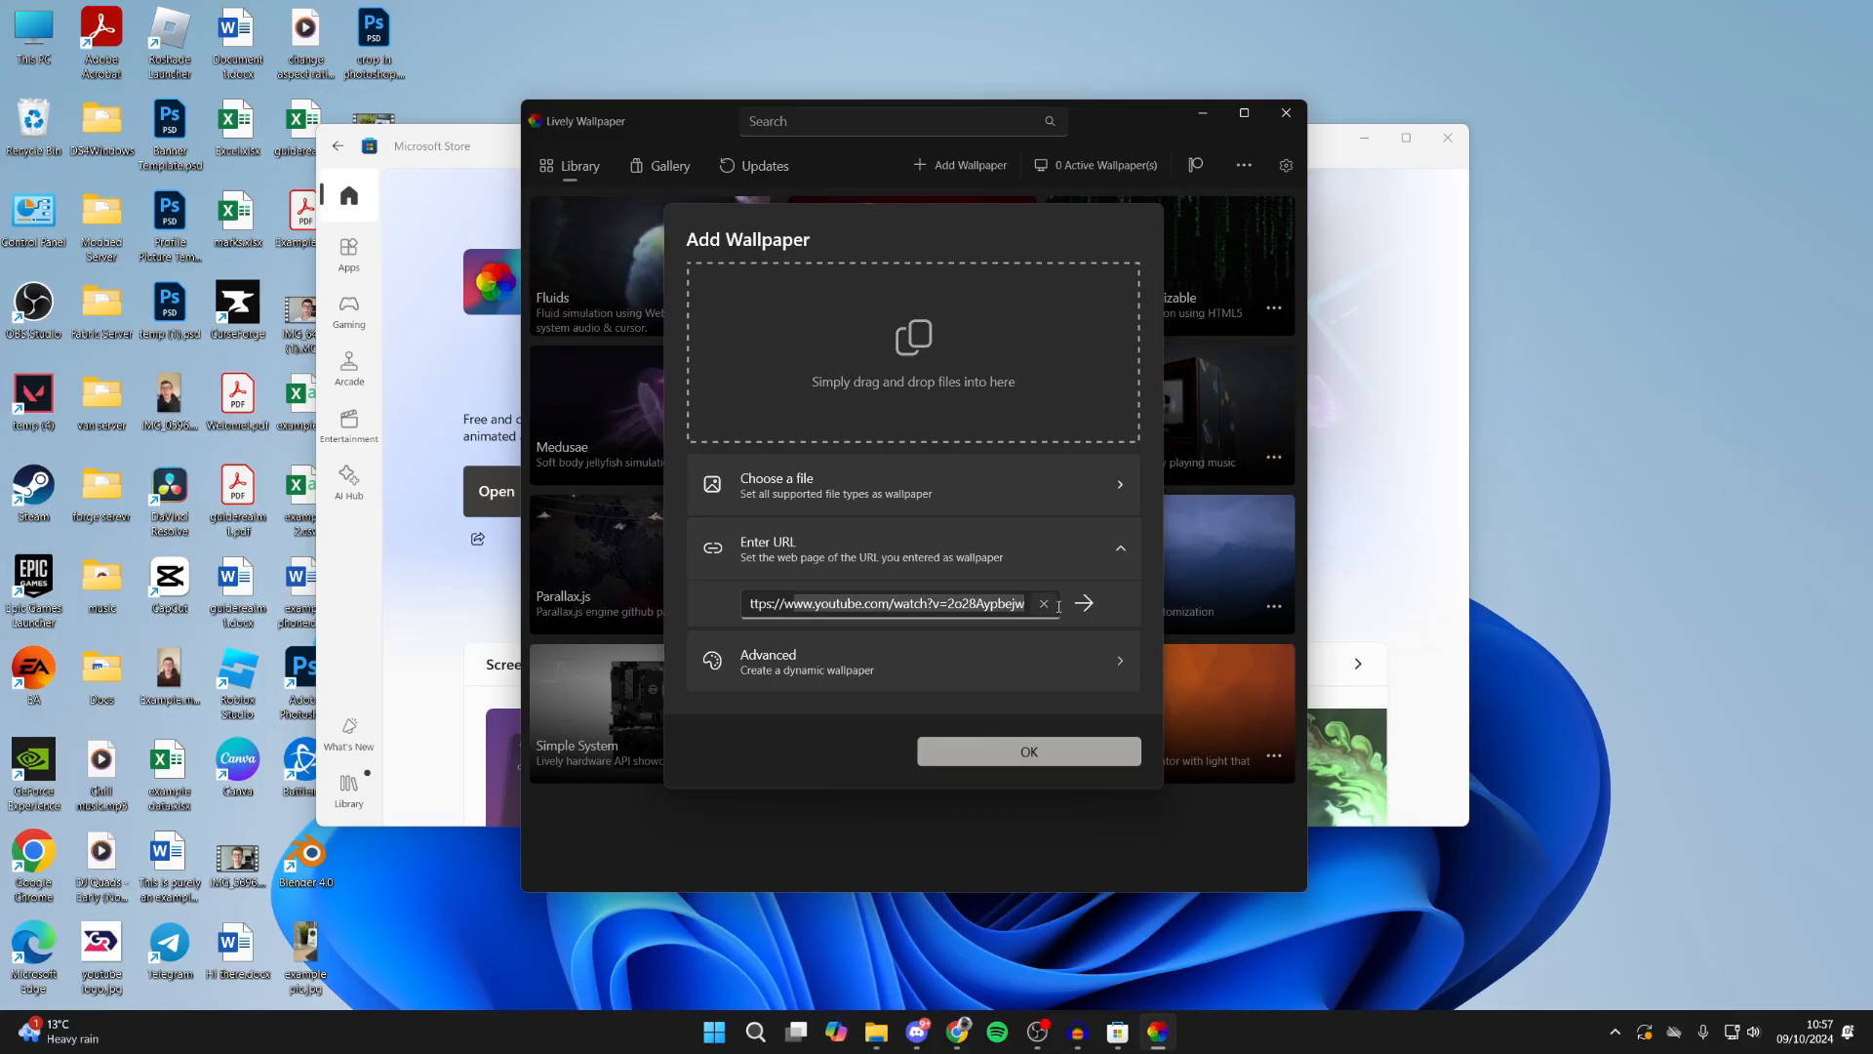
left_click(1081, 602)
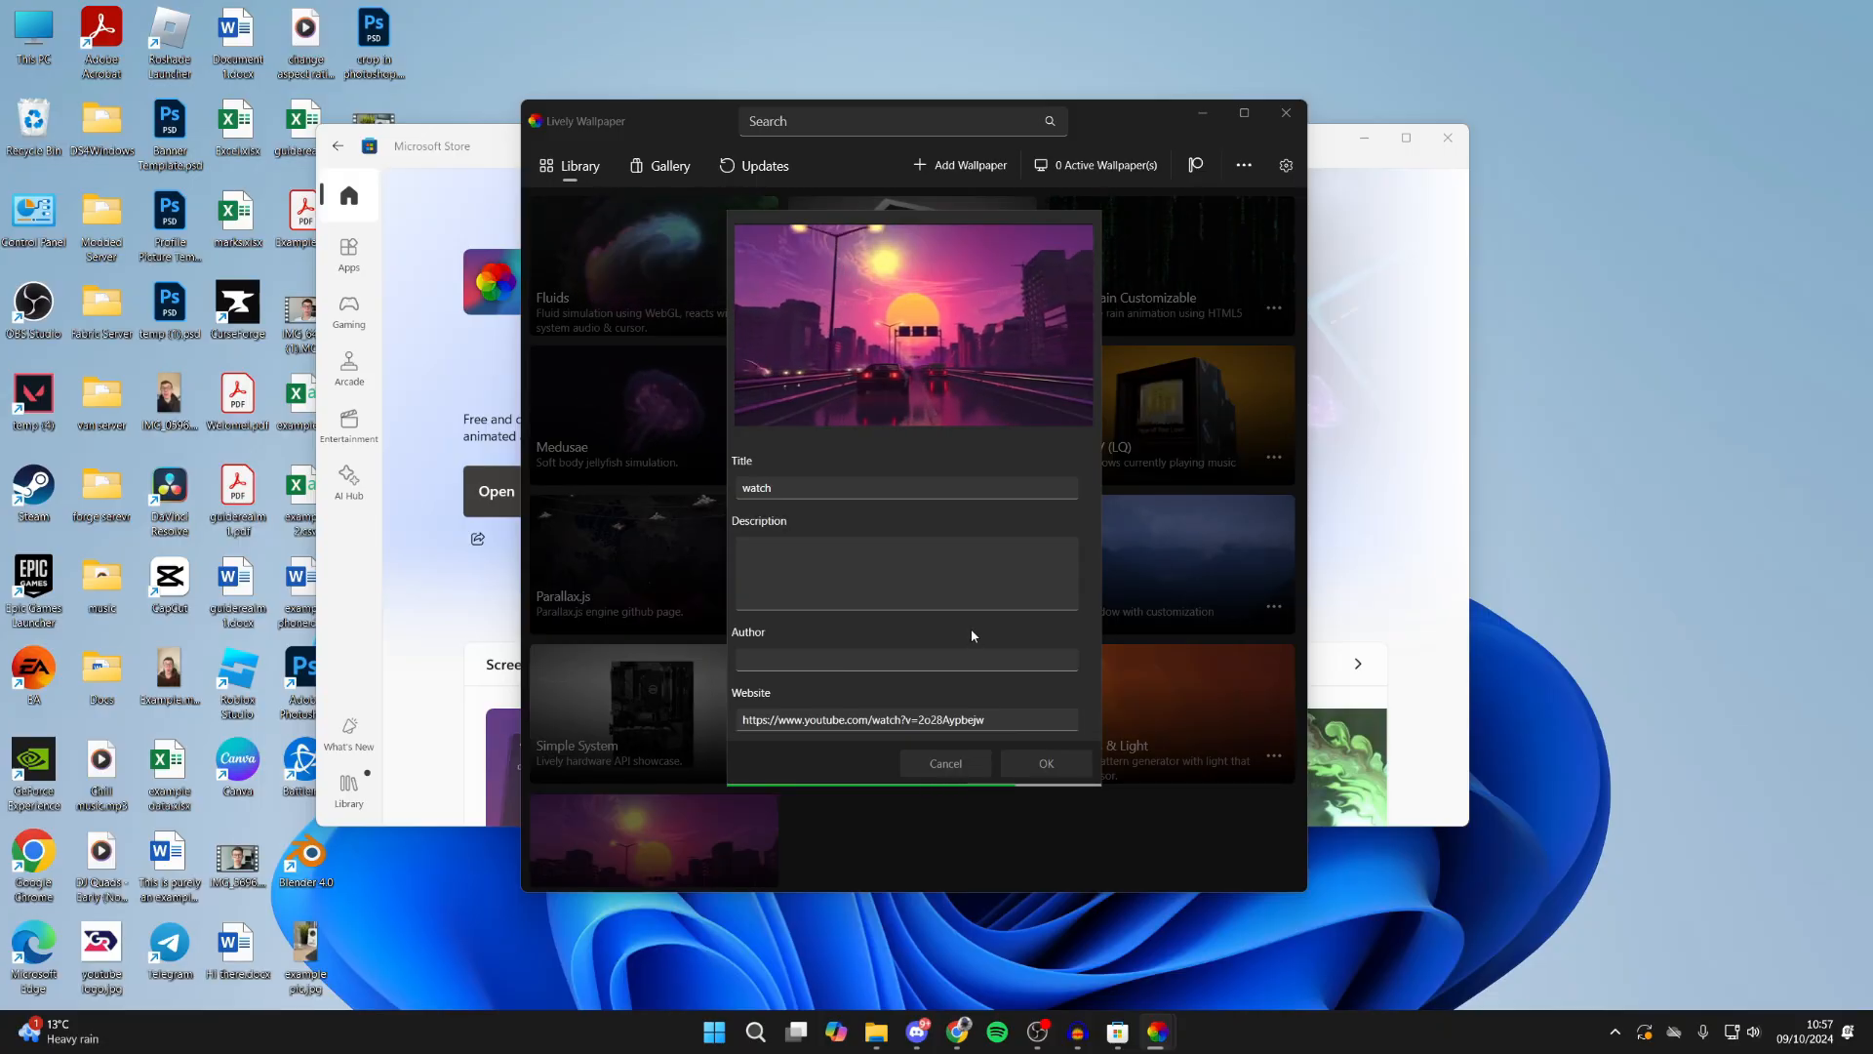
Confirm the 'watch' wallpaper, set wallpaper volume to zero in Settings, and return to the library
left_click(1044, 763)
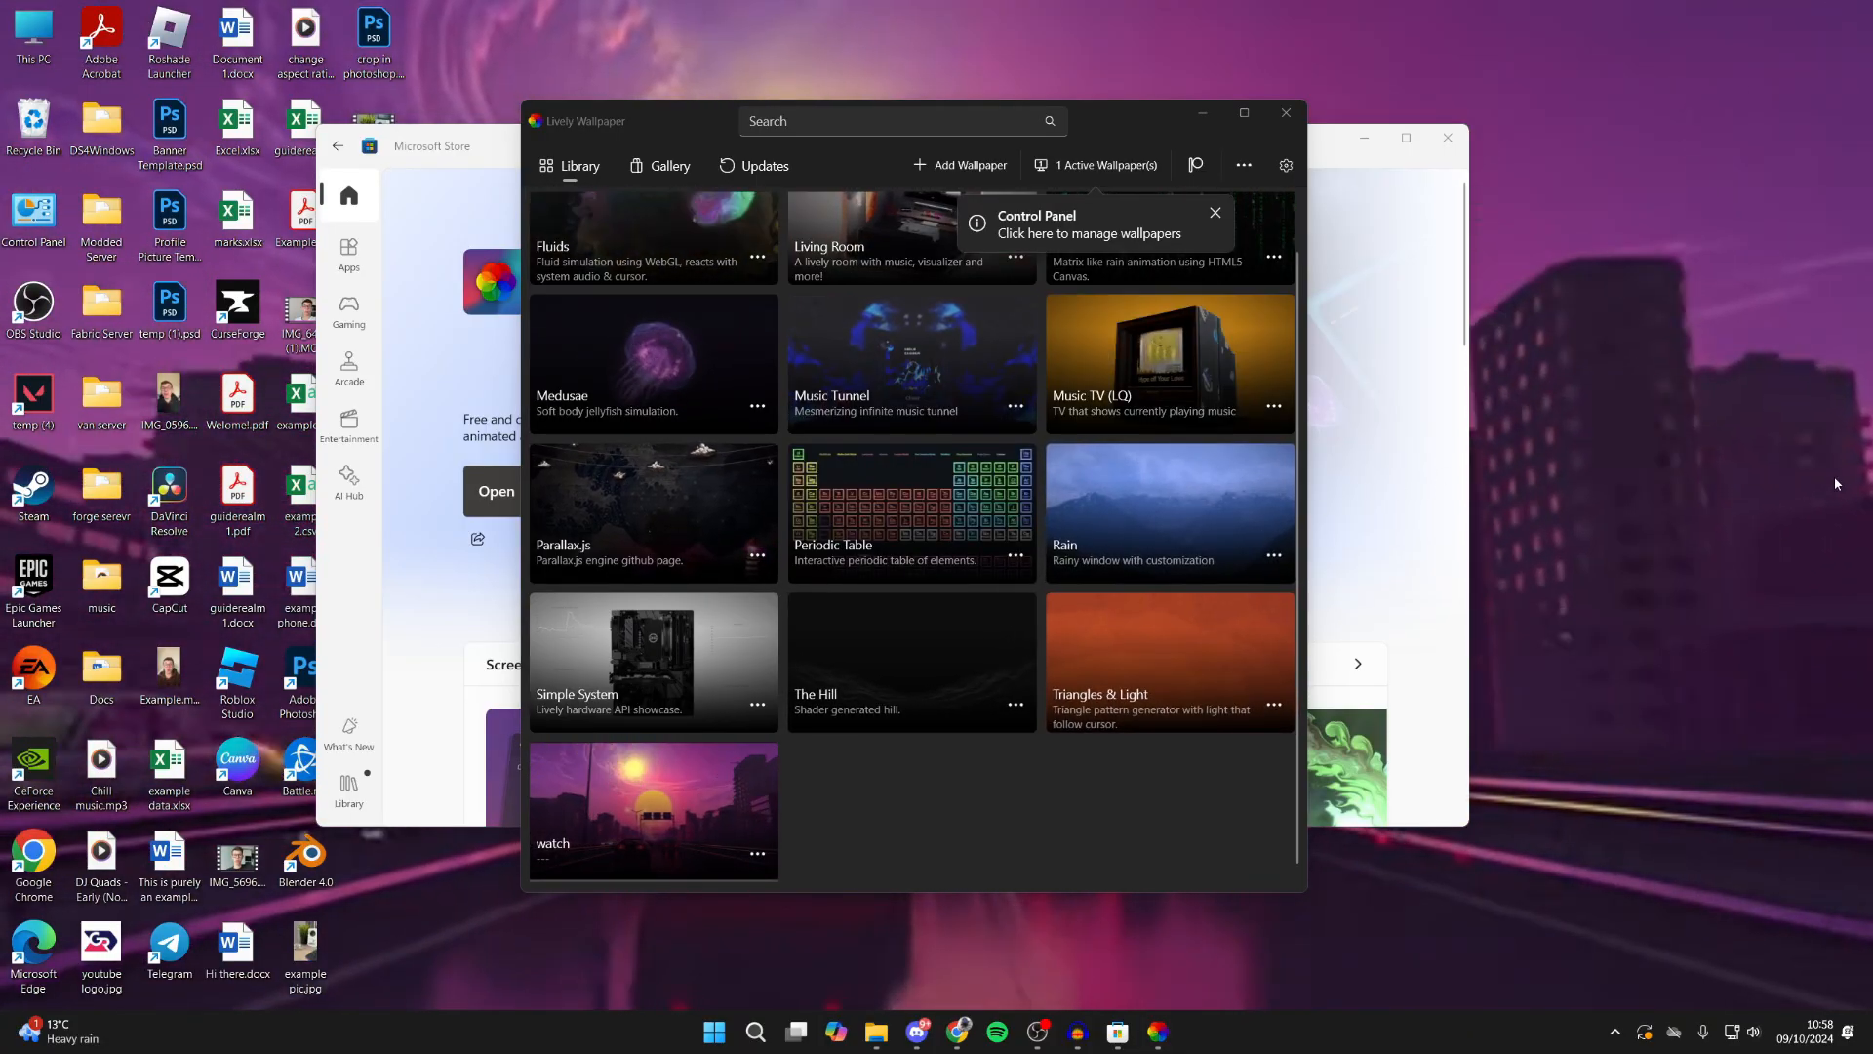
mouse_move(738, 562)
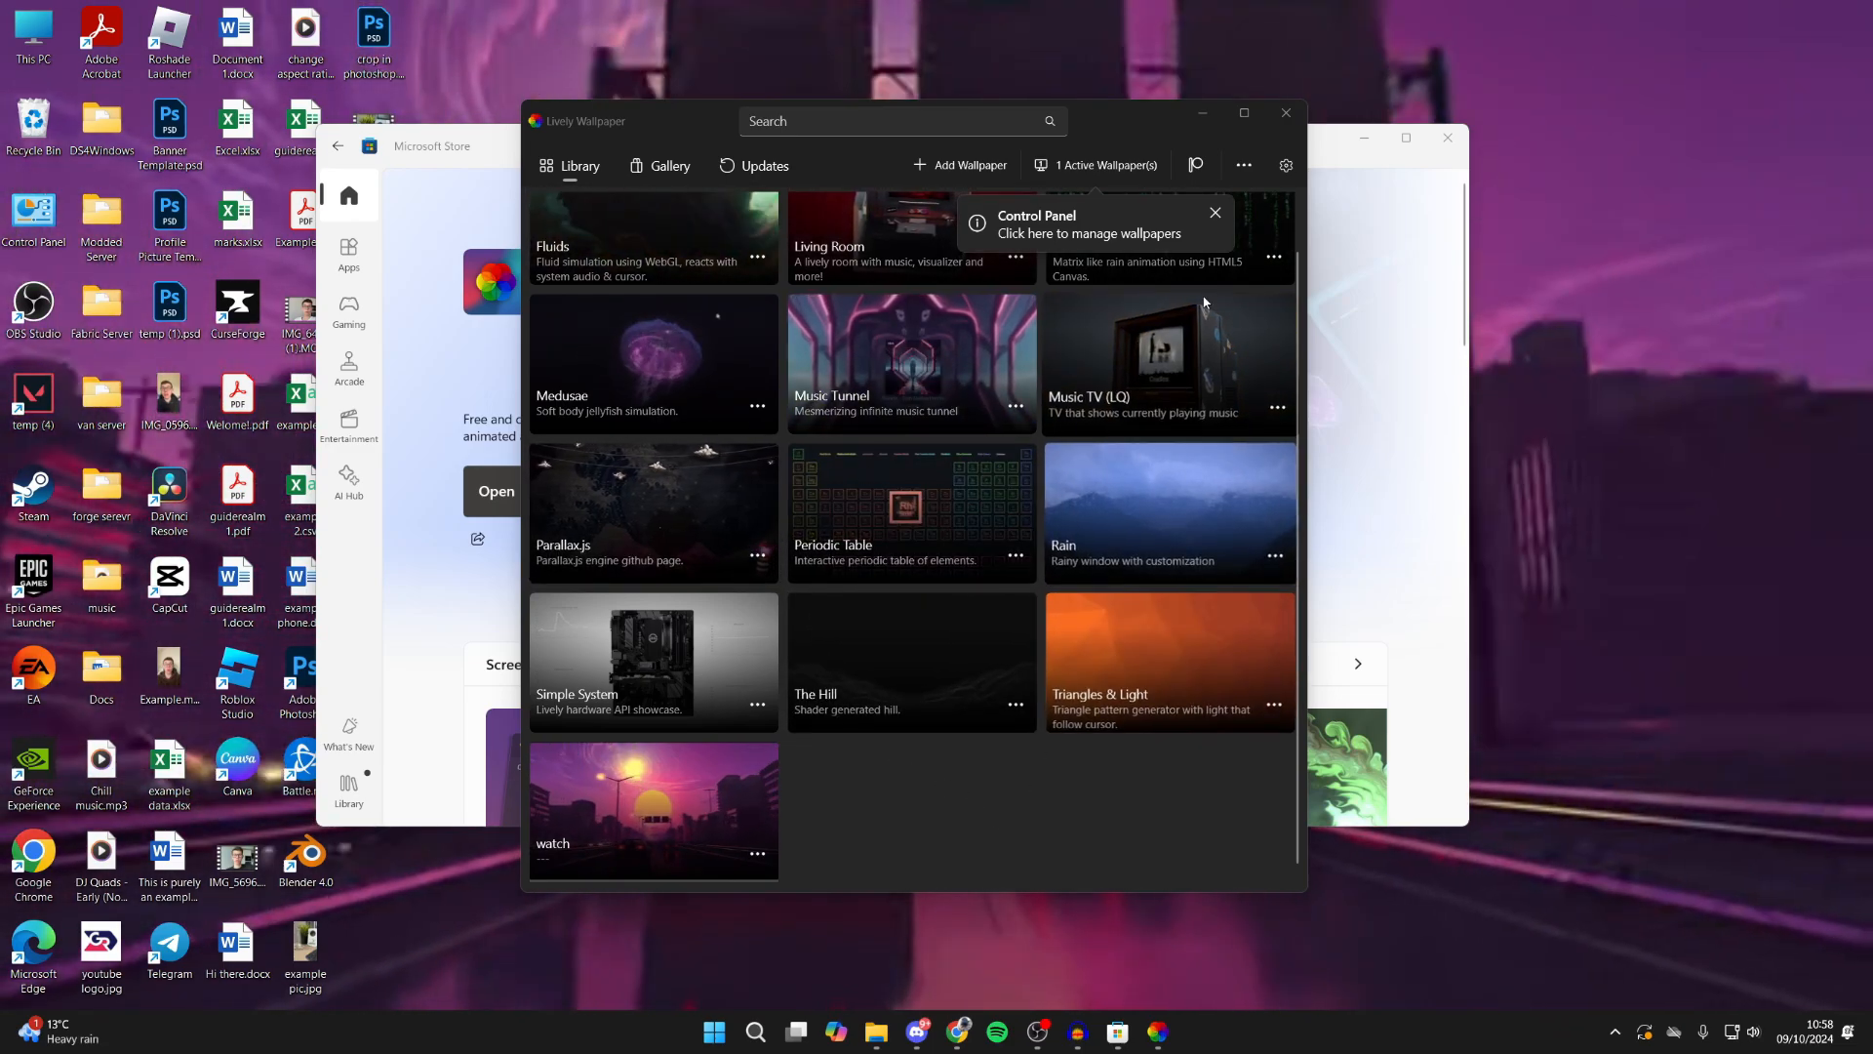
left_click(1286, 165)
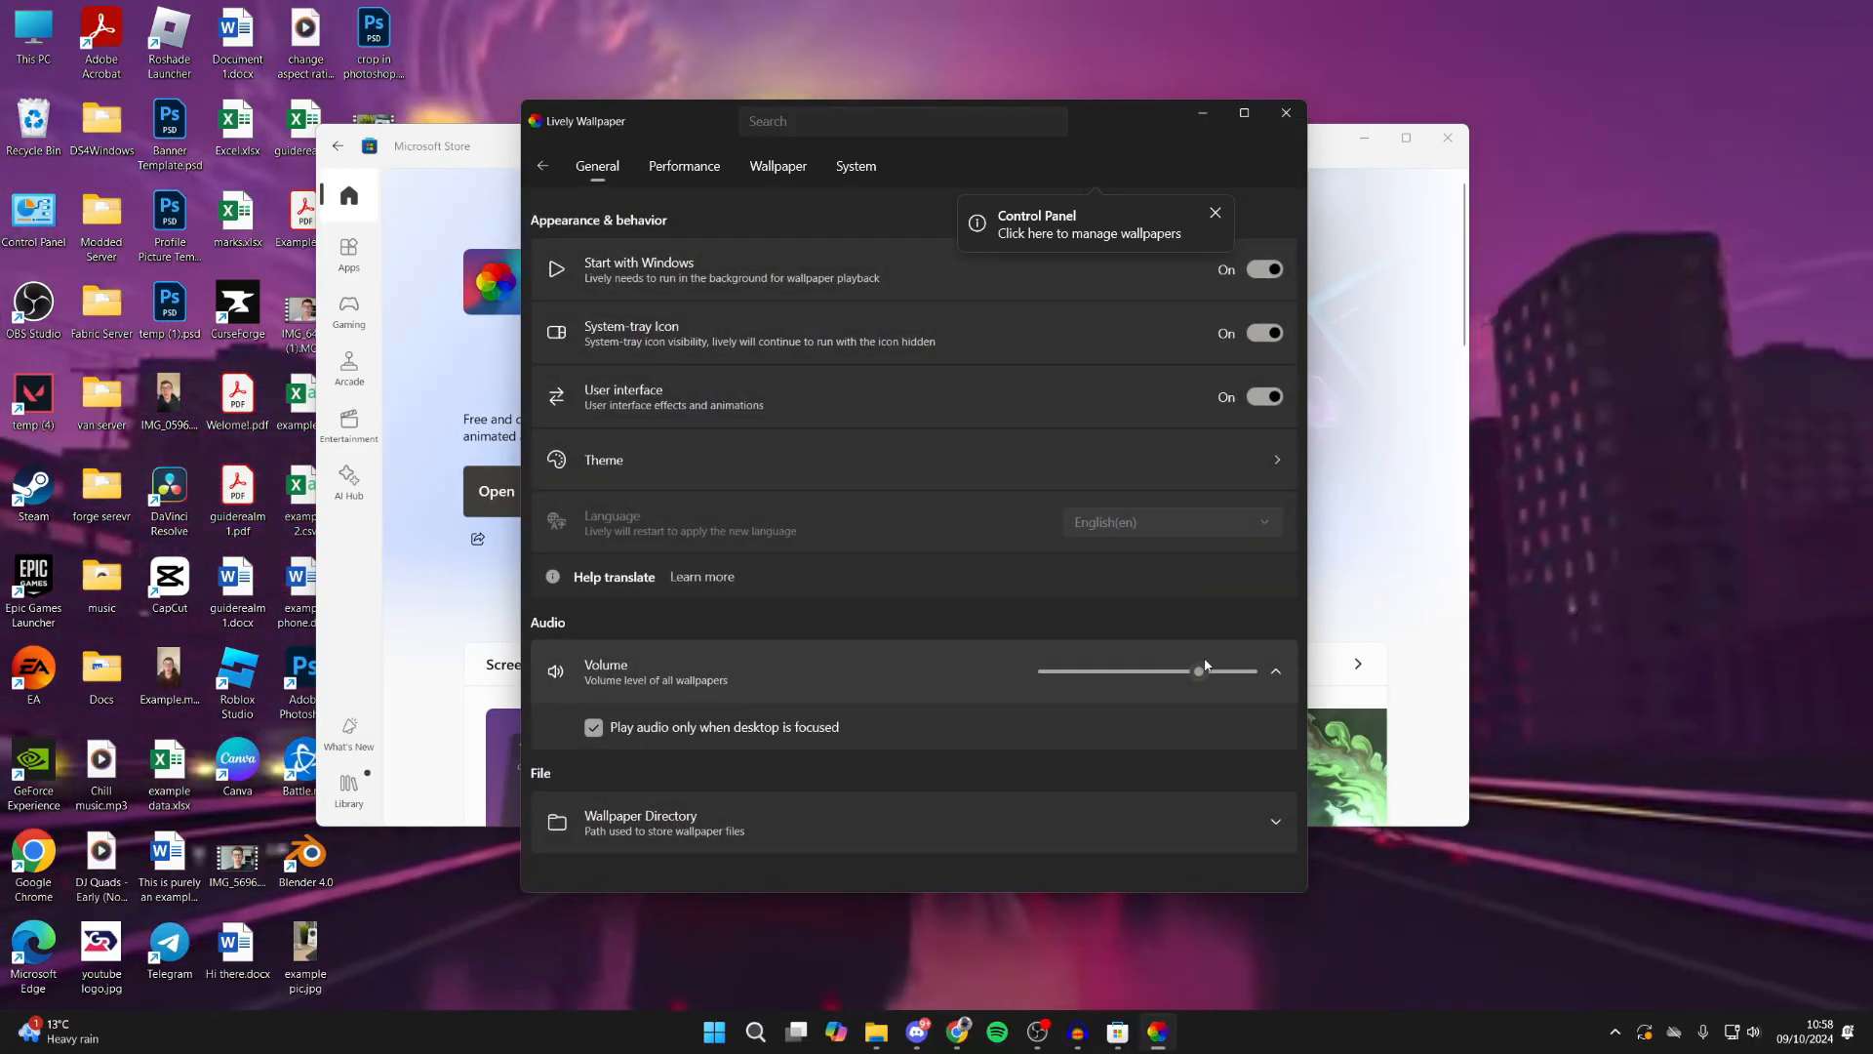
left_click_drag(1198, 670, 1045, 670)
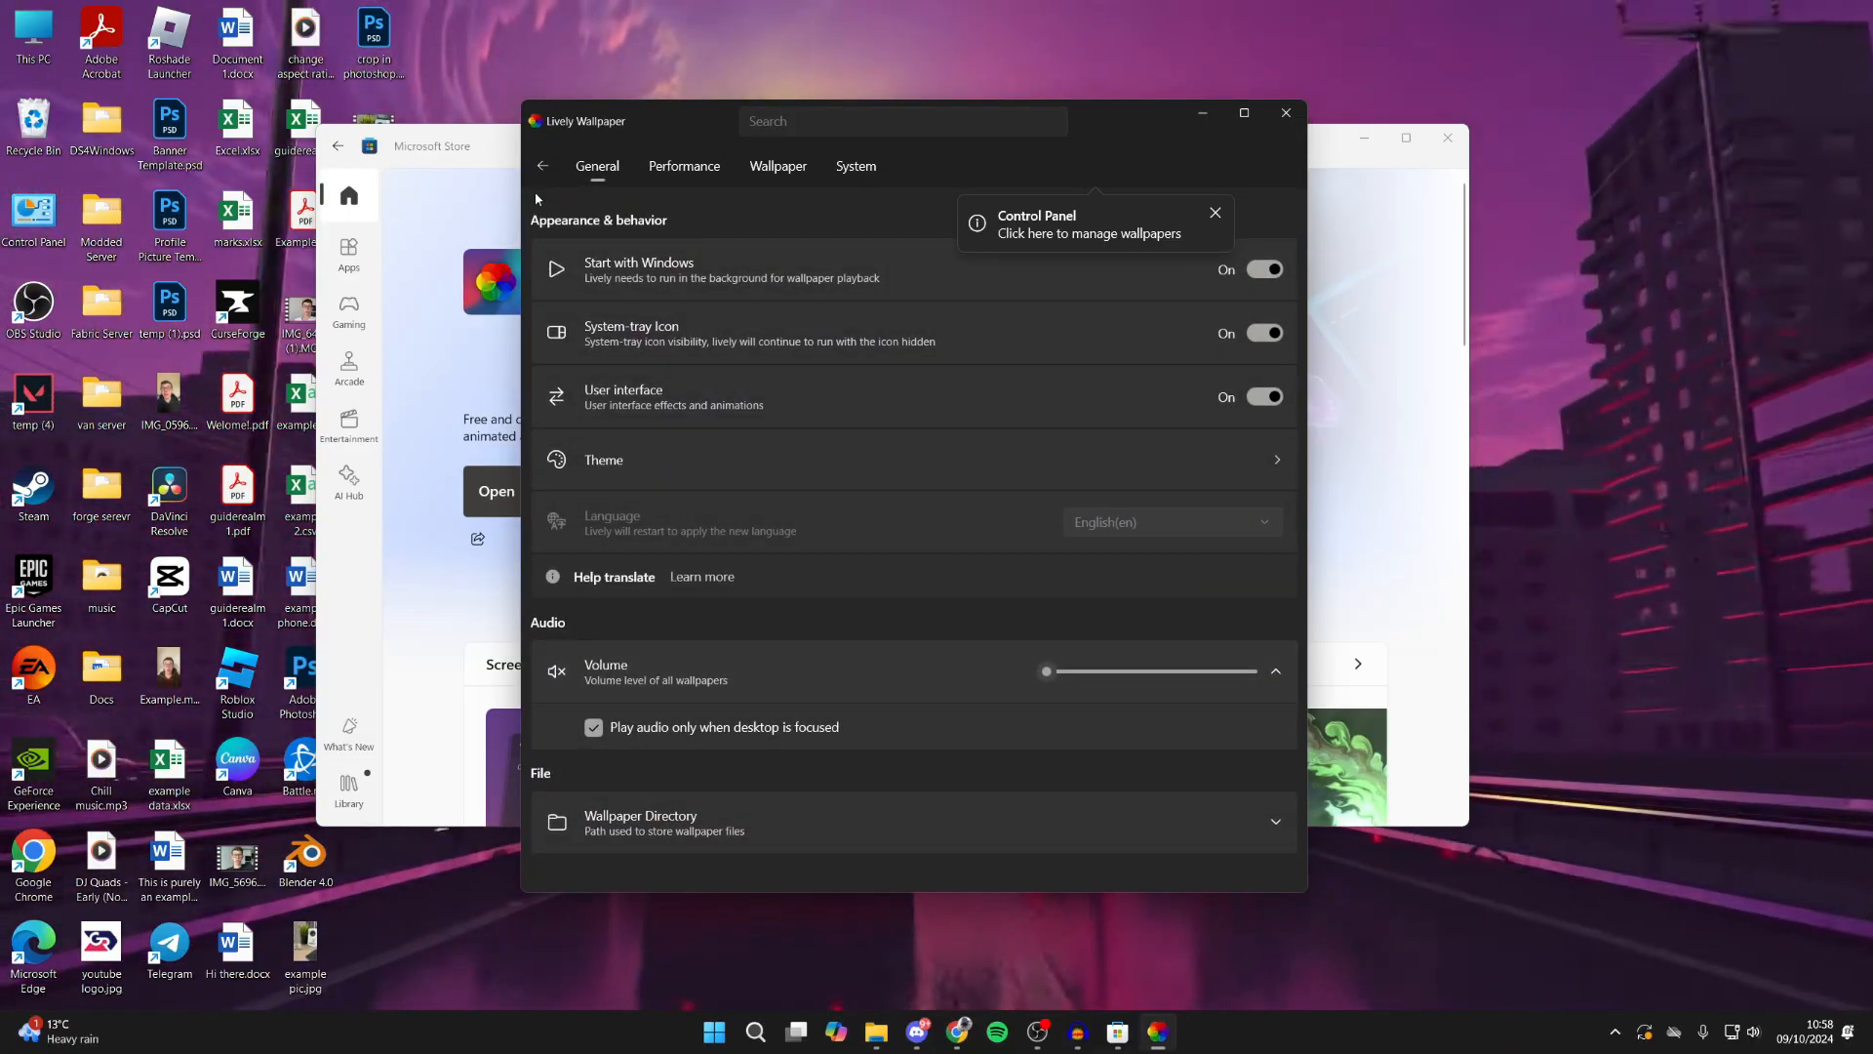
left_click(541, 165)
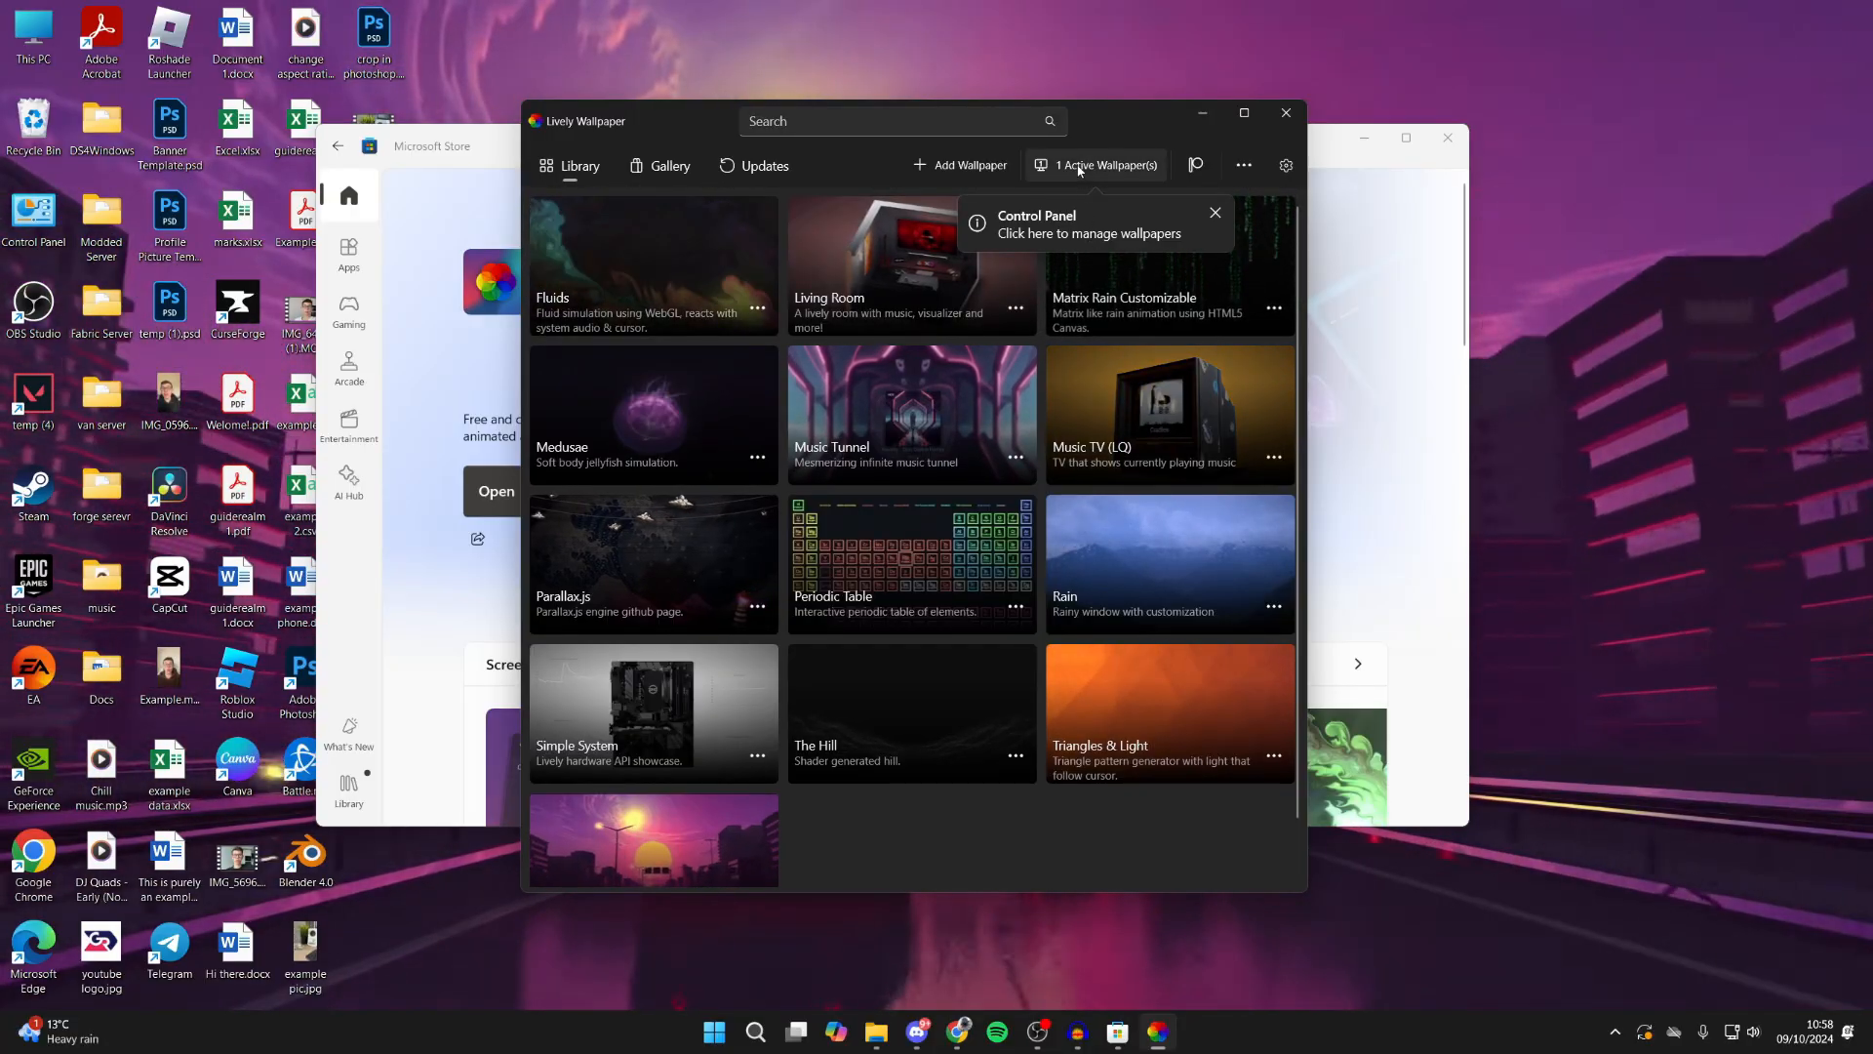
Choose the Duplicate placement method from the Active Wallpaper(s) display chooser
left_click(1099, 165)
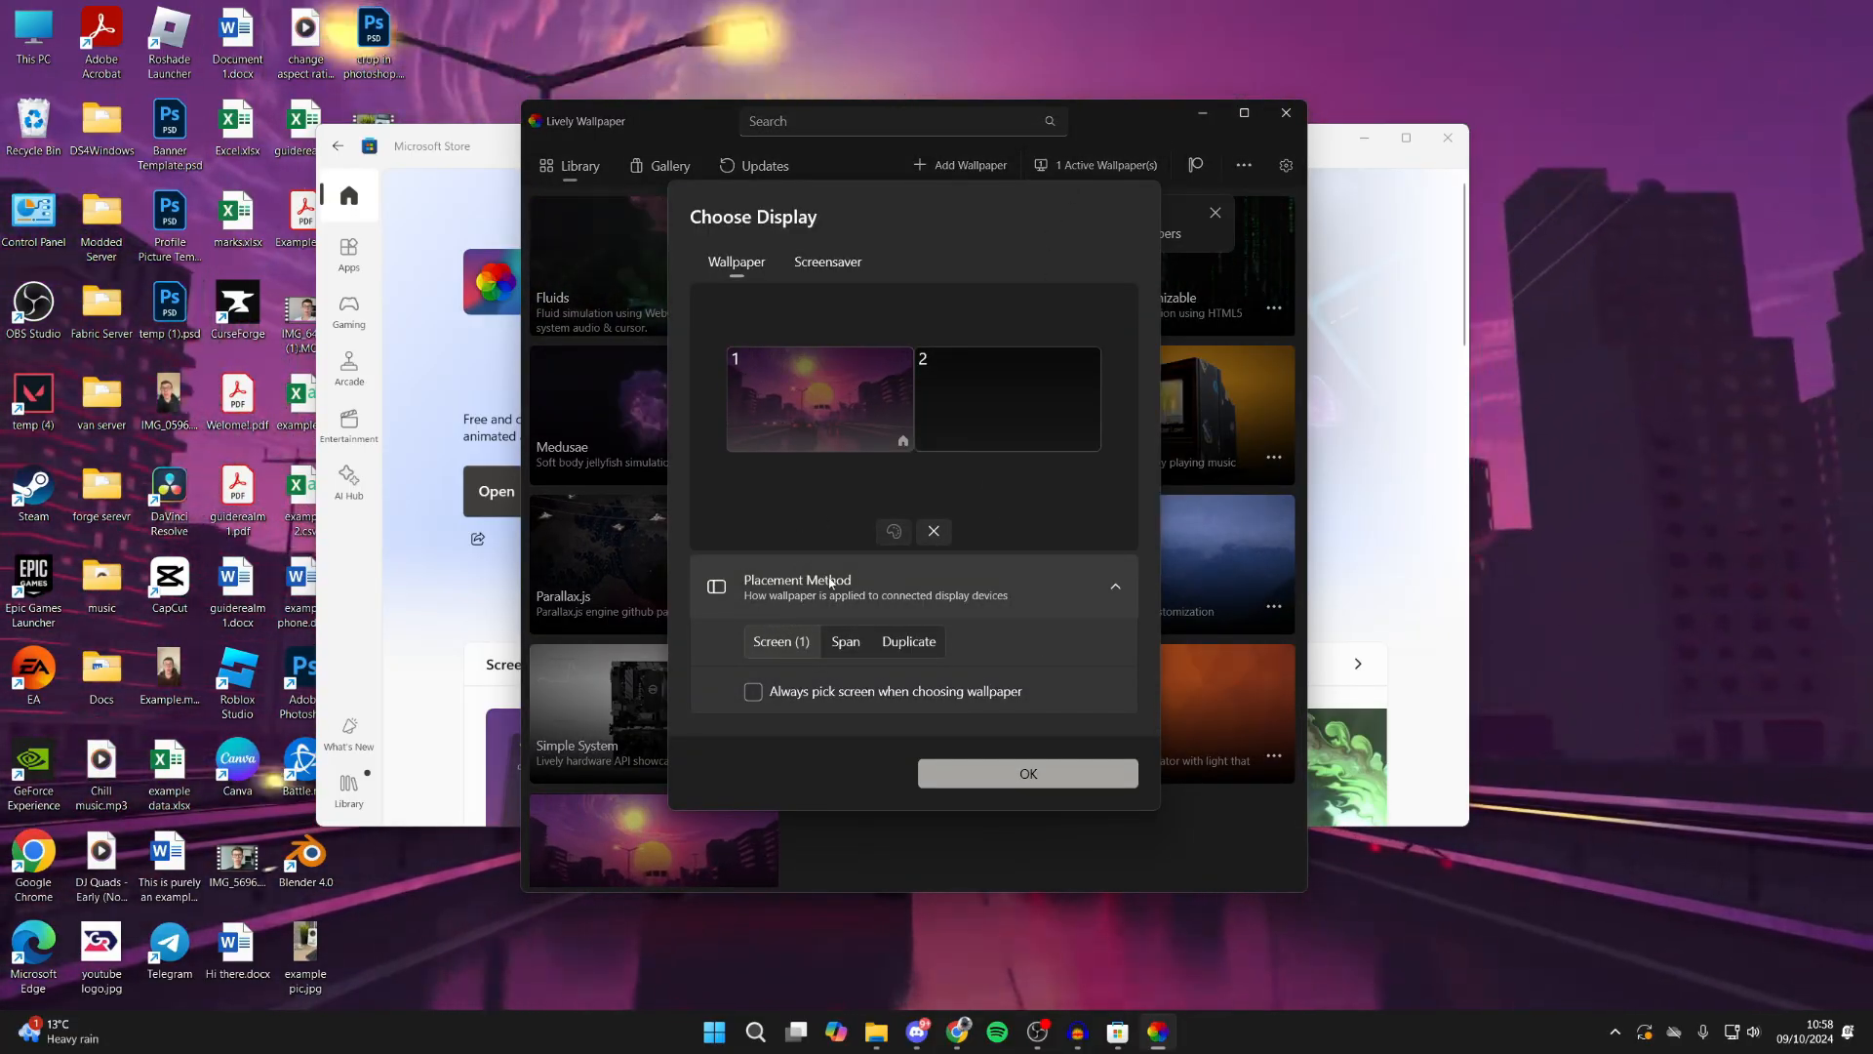
left_click(906, 642)
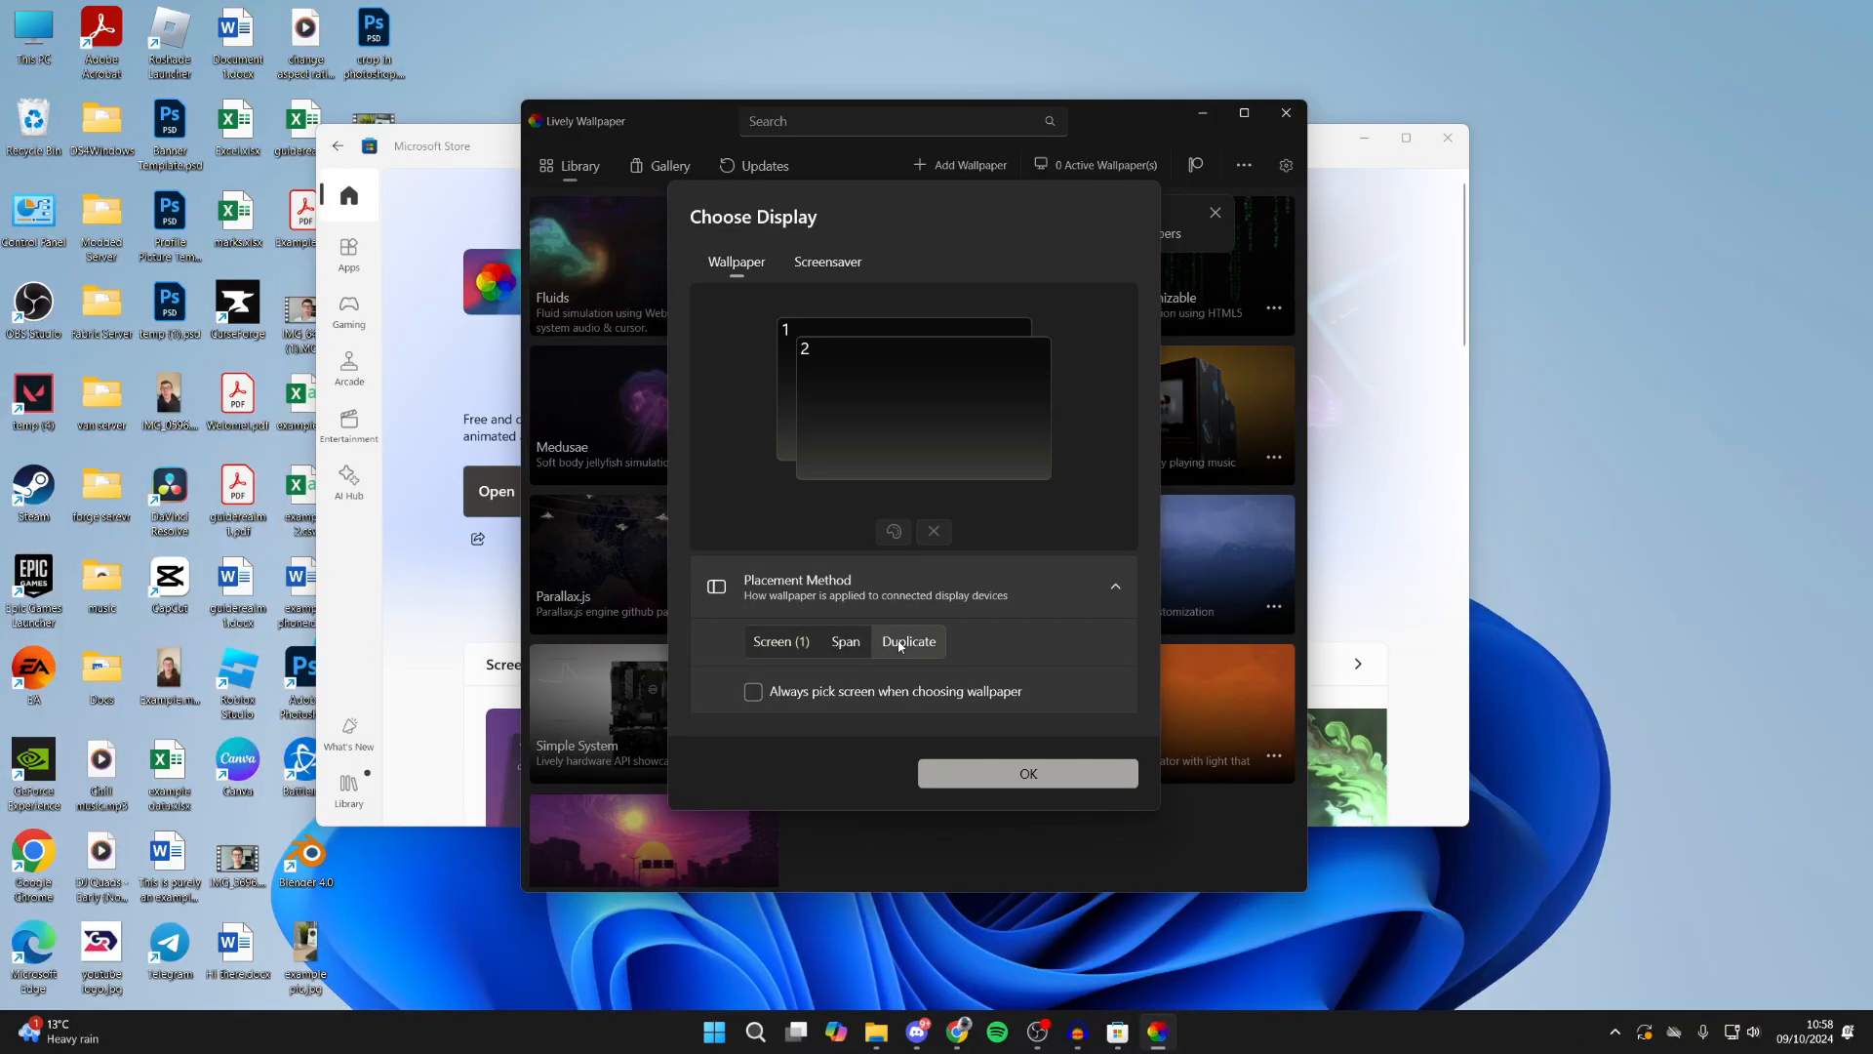